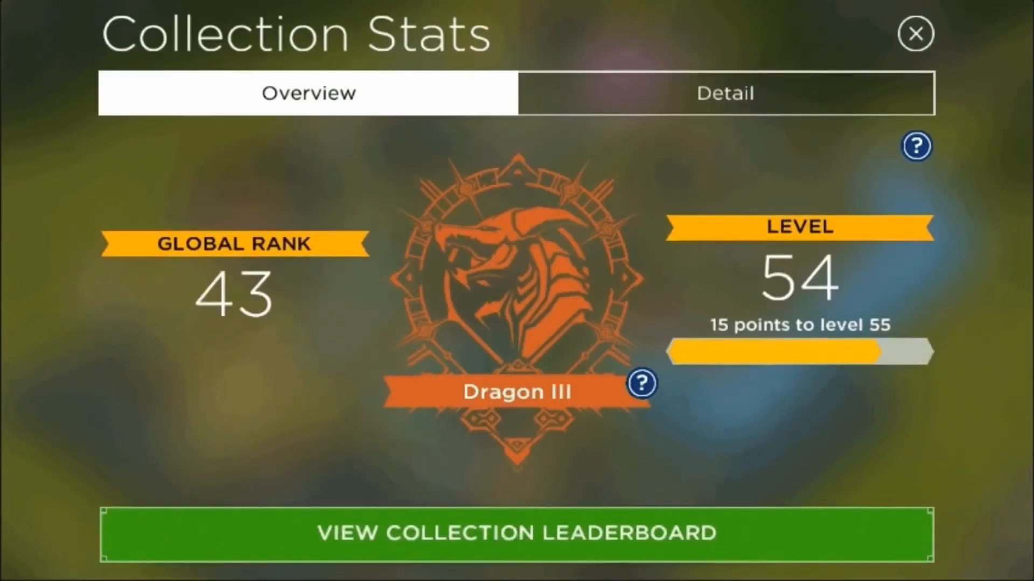
- Operate controls in the editor's top-right toolbar and lower-left panel
left_click(916, 32)
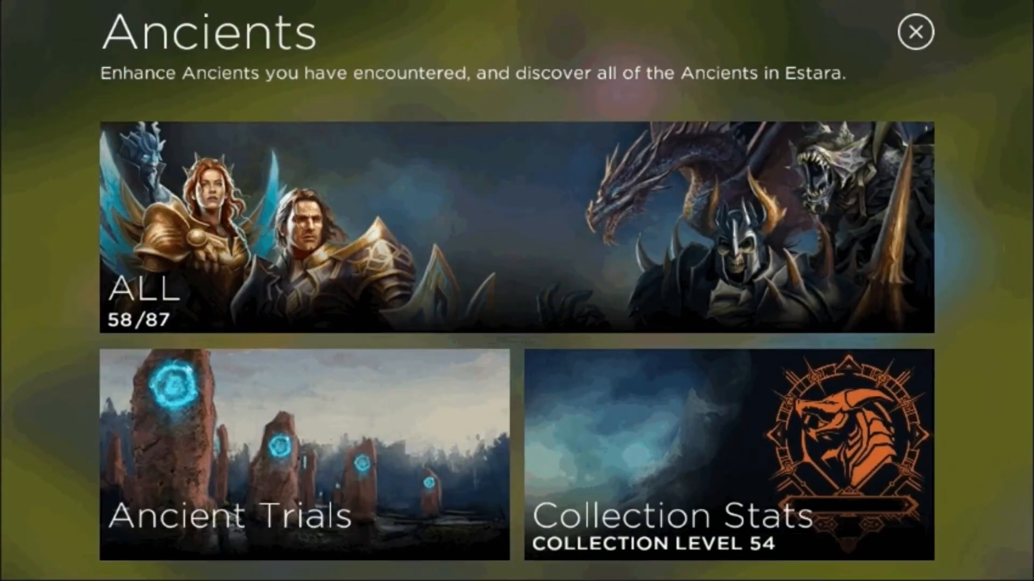
left_click(915, 32)
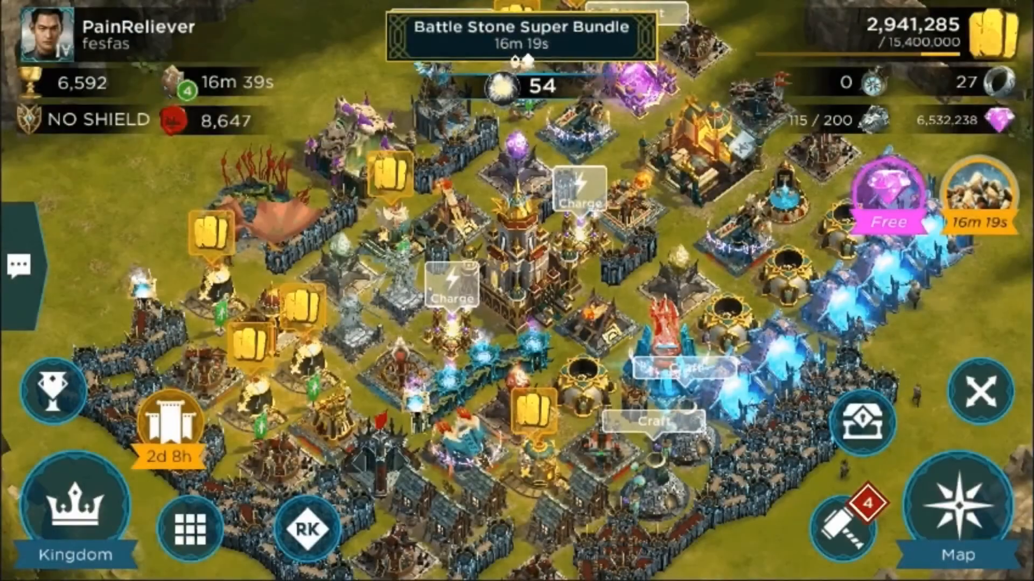
left_click(191, 531)
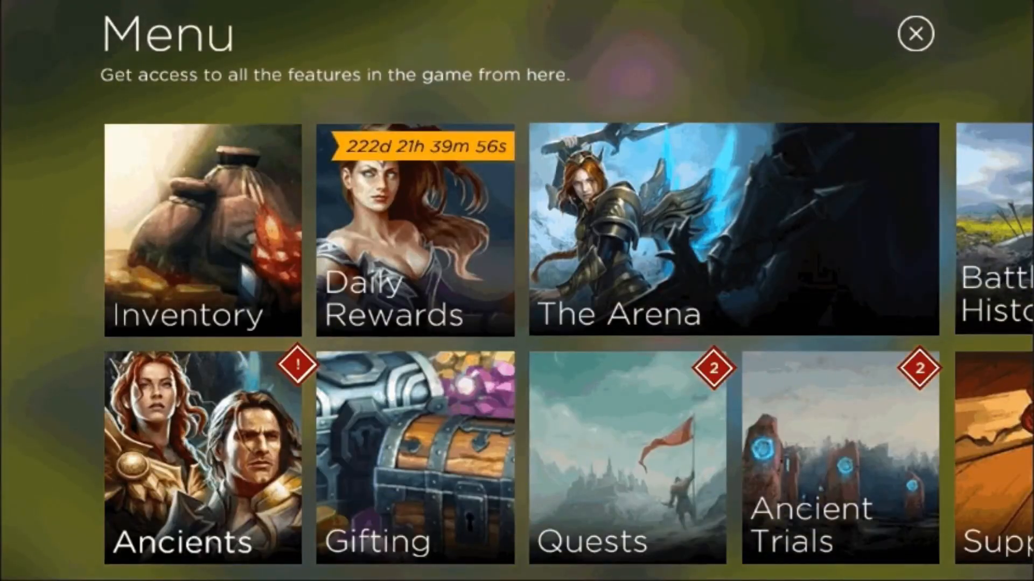
left_click(196, 456)
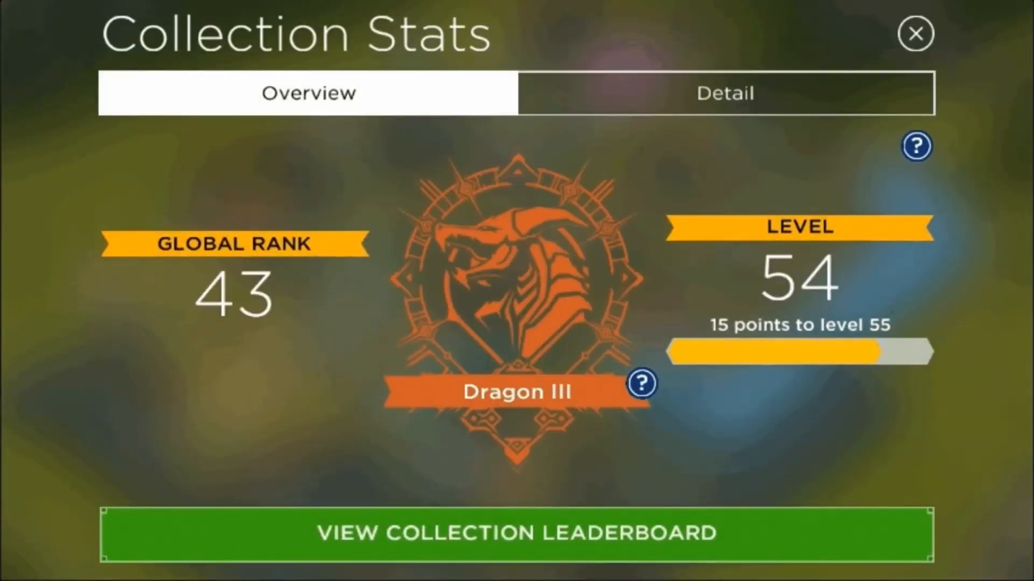
left_click(915, 33)
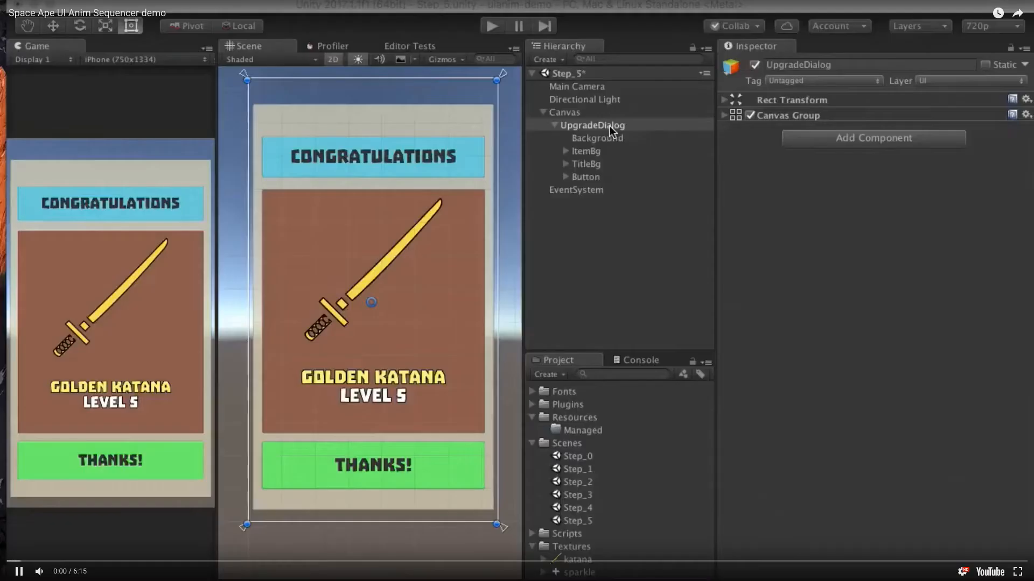
- Select TitleBg, then UpgradeDialog, and briefly run and stop the scene
left_click(585, 151)
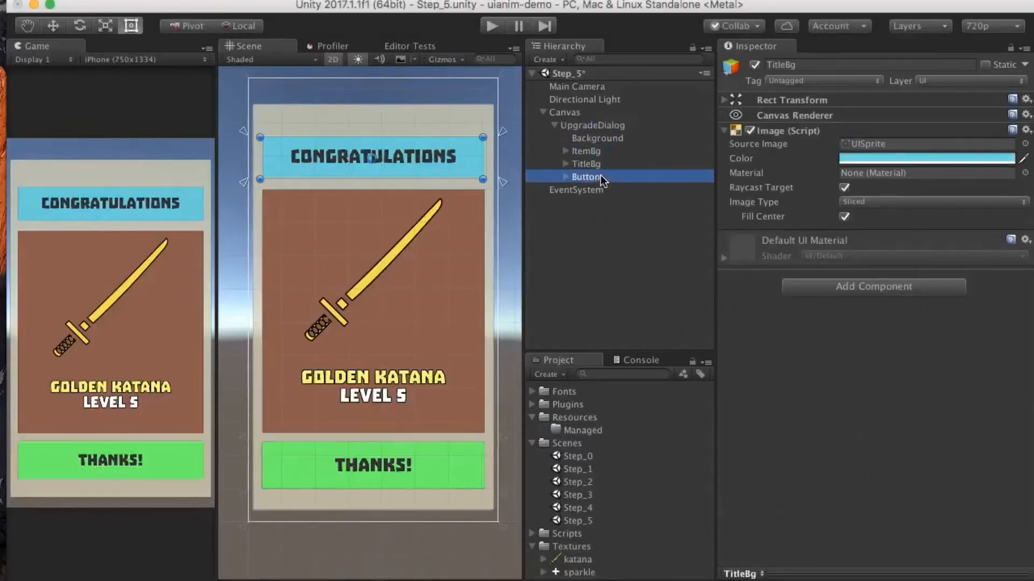
left_click(593, 125)
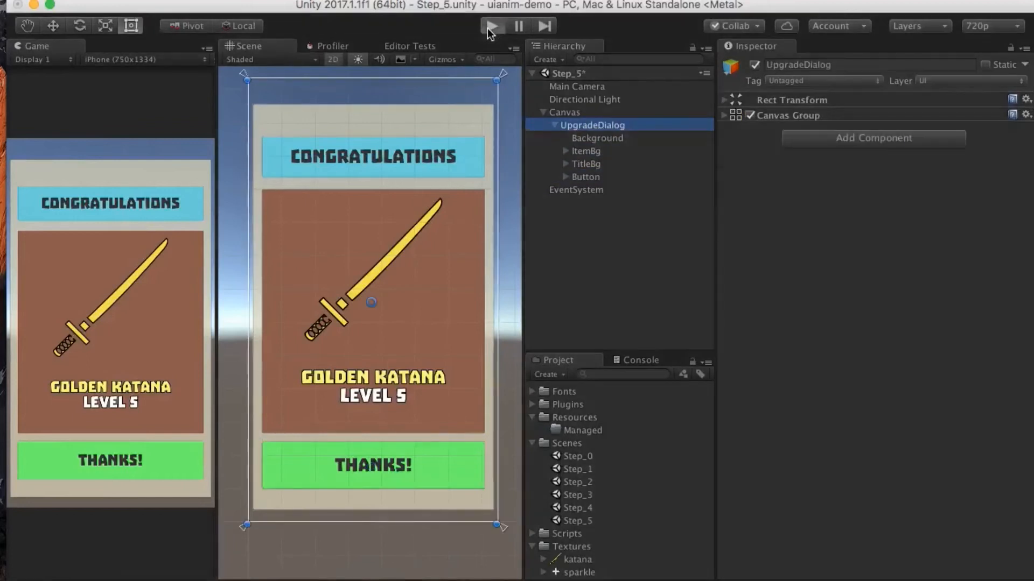
left_click(492, 26)
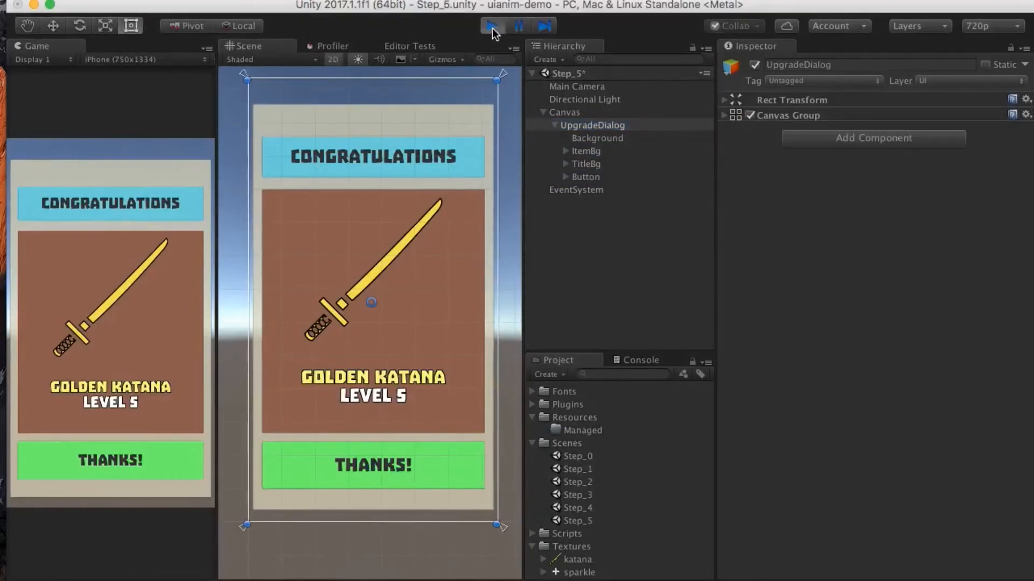
left_click(491, 25)
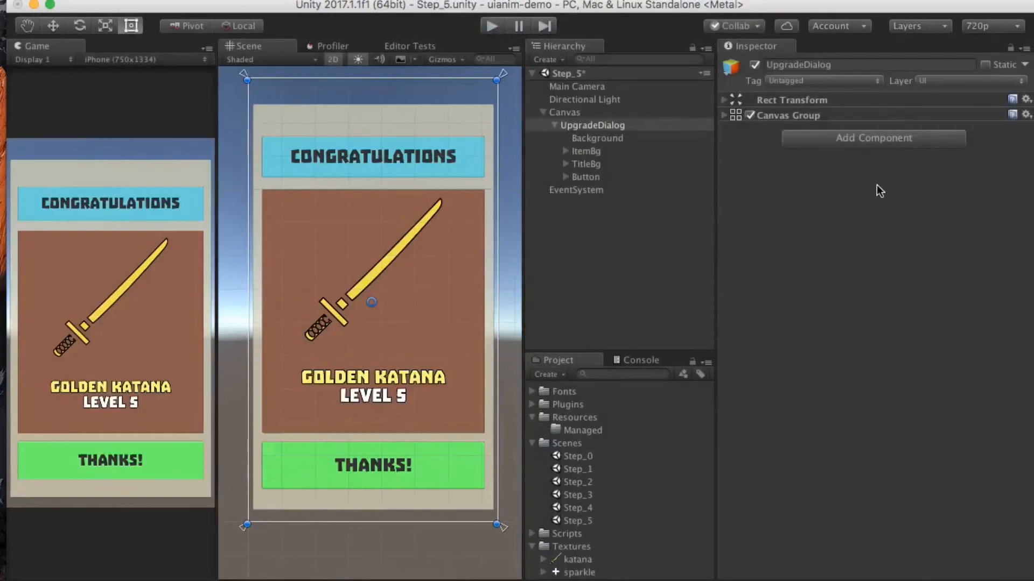
- Add a UI Anim Sequencer component to UpgradeDialog and open the step type list
left_click(873, 138)
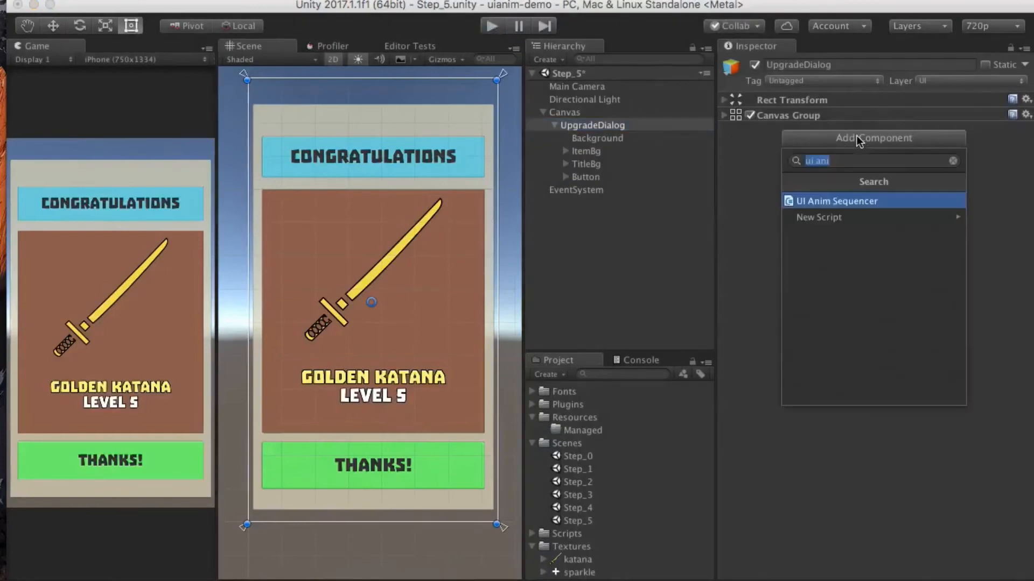
left_click(836, 201)
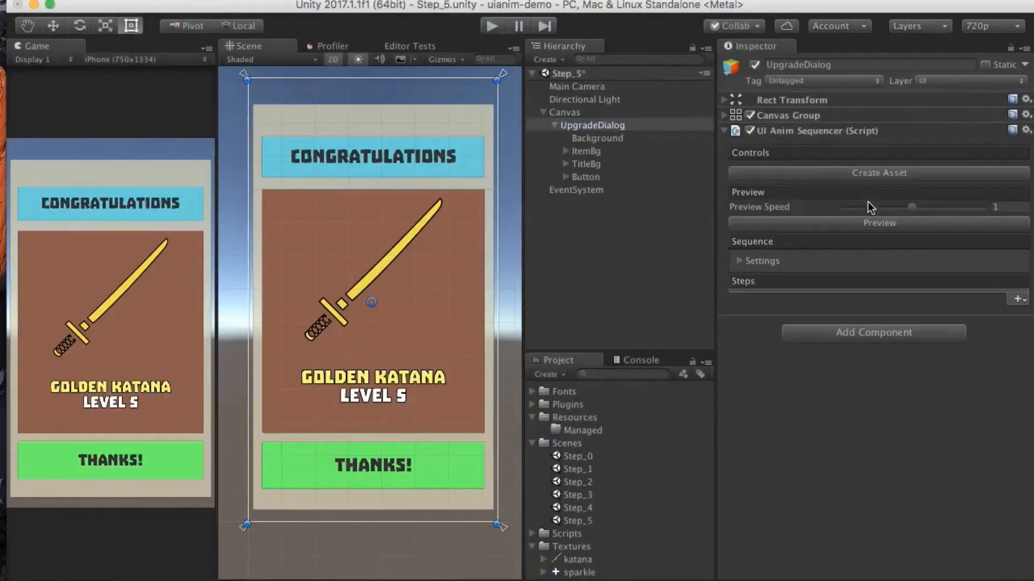
left_click(1017, 299)
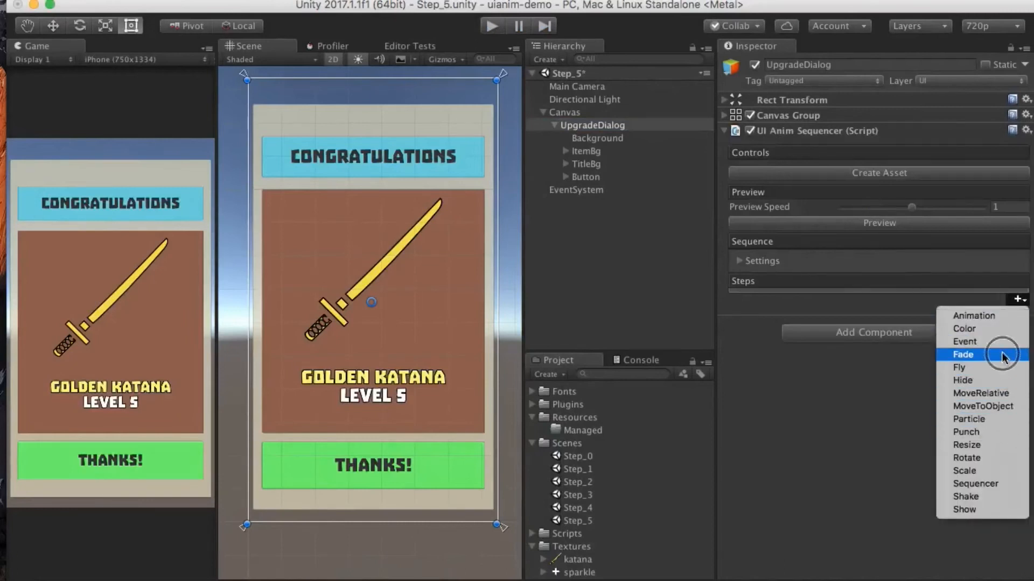
- Add a 0.5-second Fade step, preview the fade-in, then reset
left_click(962, 354)
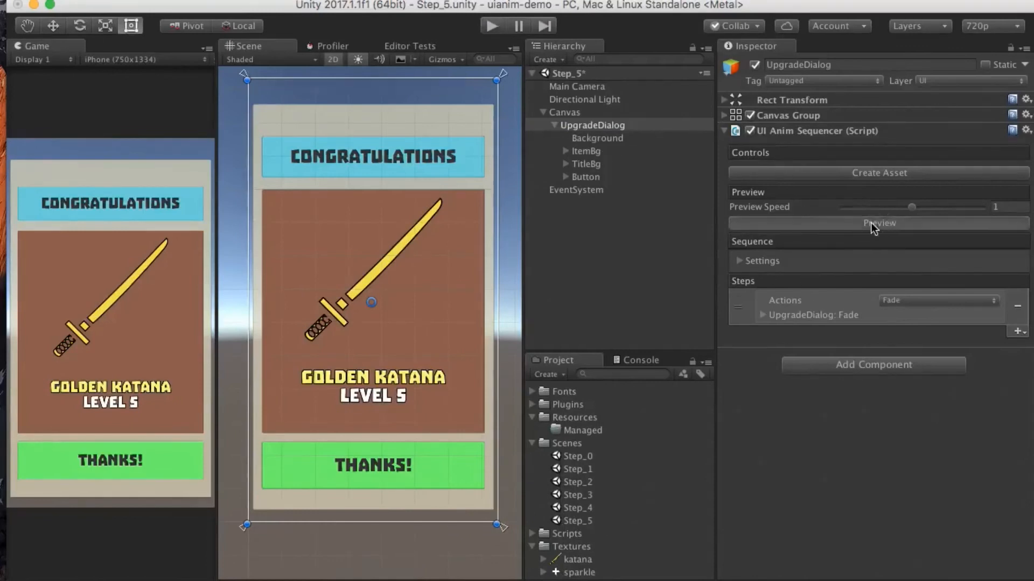
left_click(878, 222)
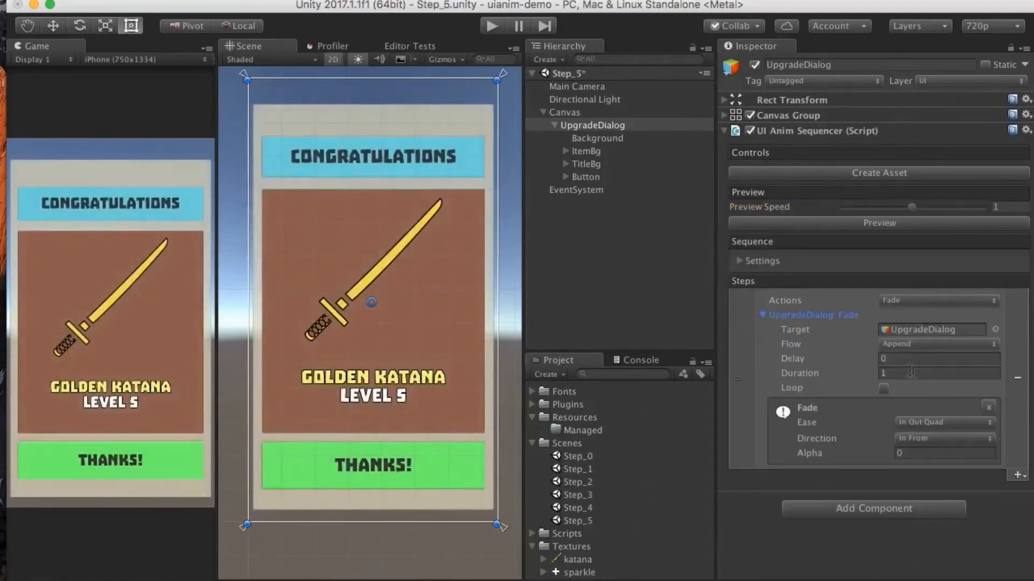
type(".5")
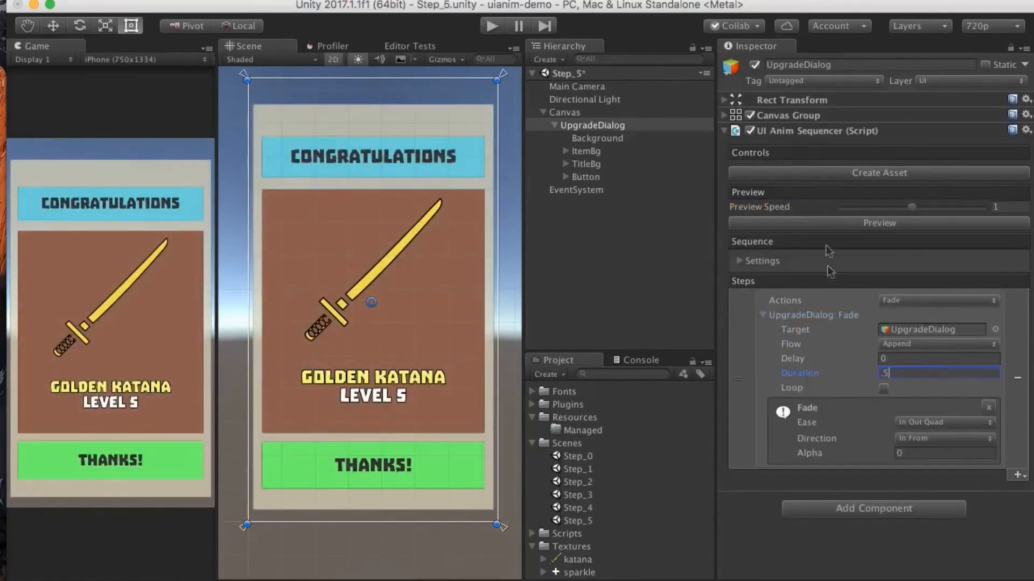
left_click(879, 223)
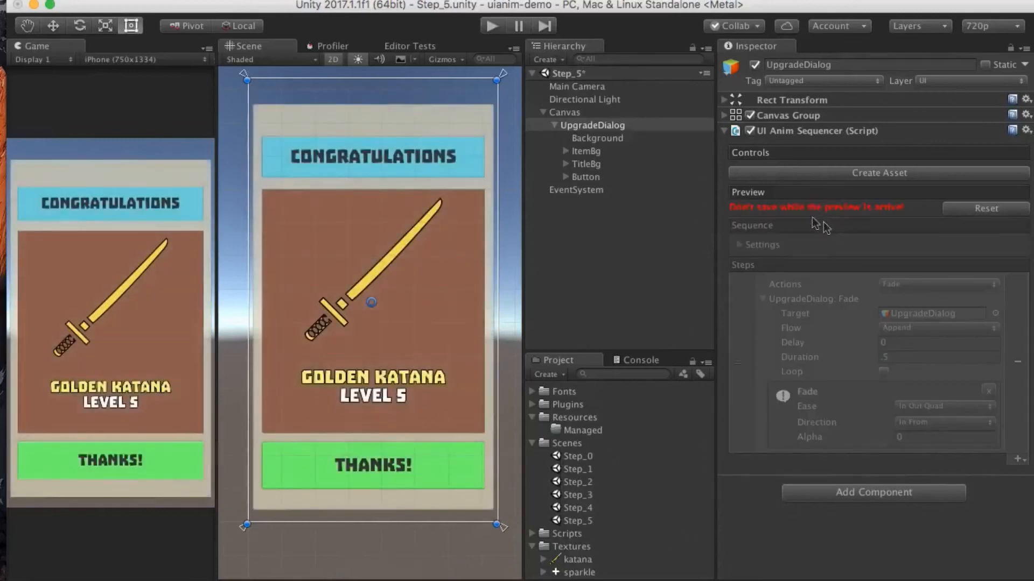
left_click(938, 357)
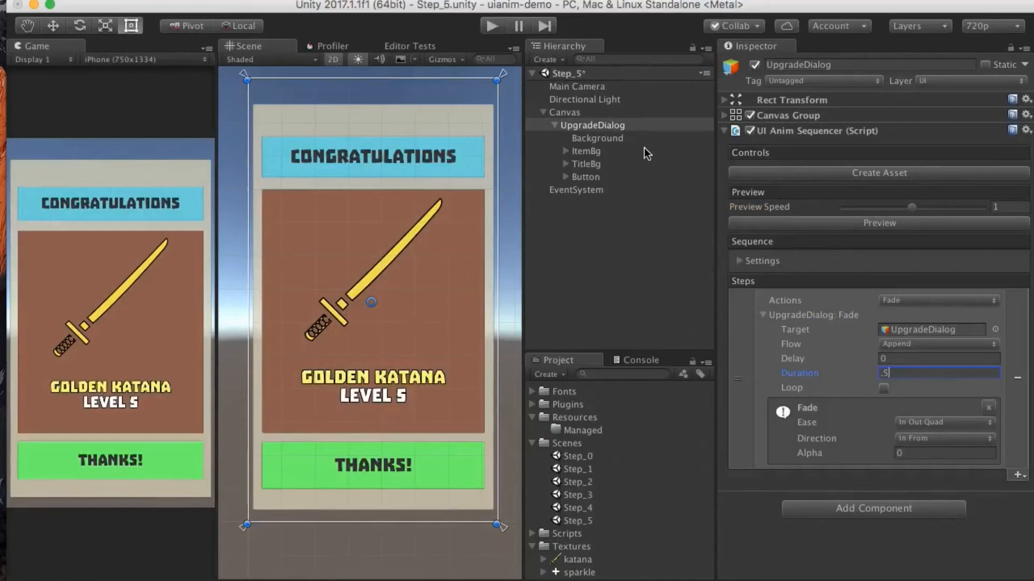
- Check the Button object, reselect UpgradeDialog and collapse the Fade step
left_click(585, 176)
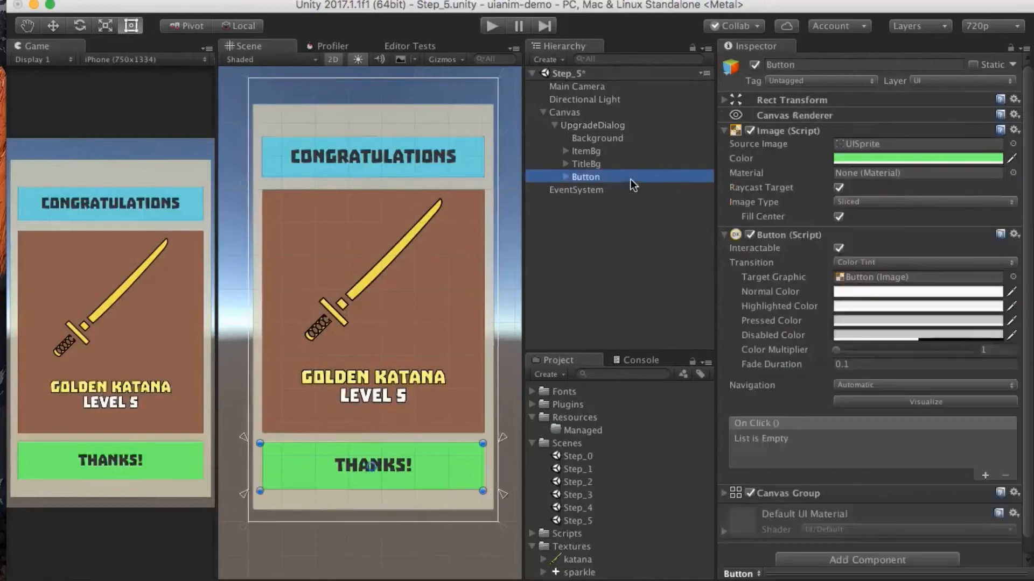
left_click(584, 125)
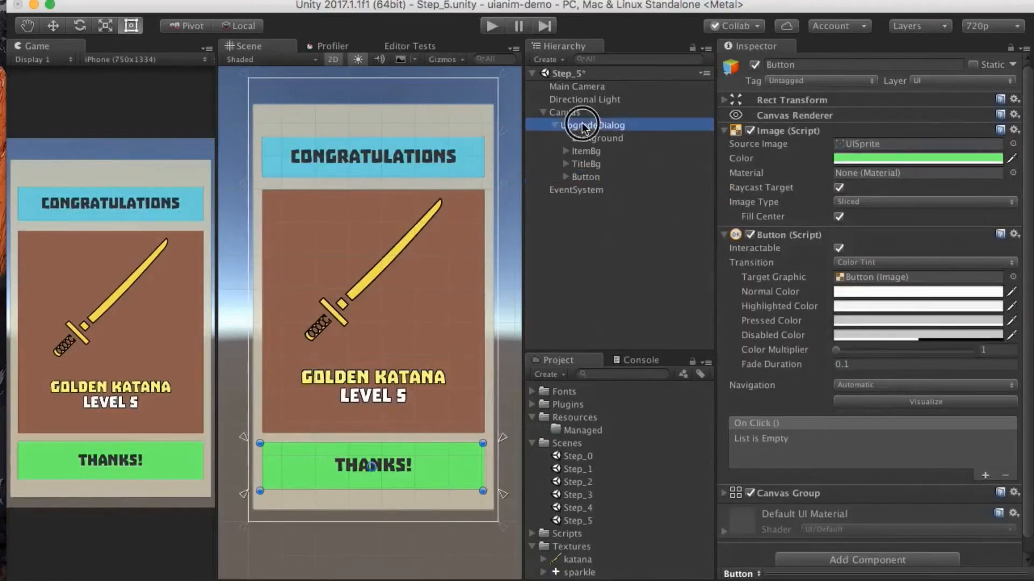
left_click(593, 125)
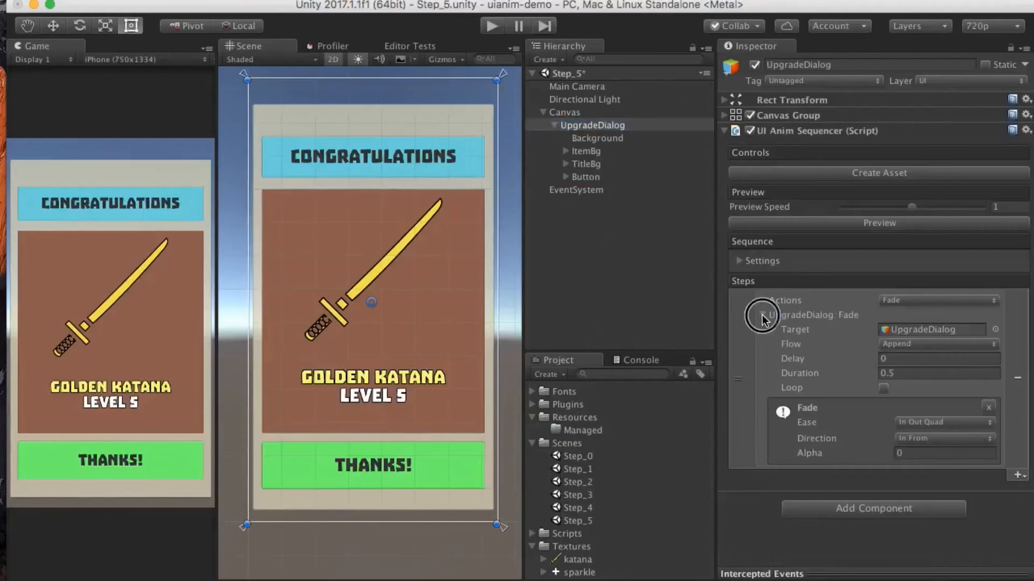
left_click(1018, 327)
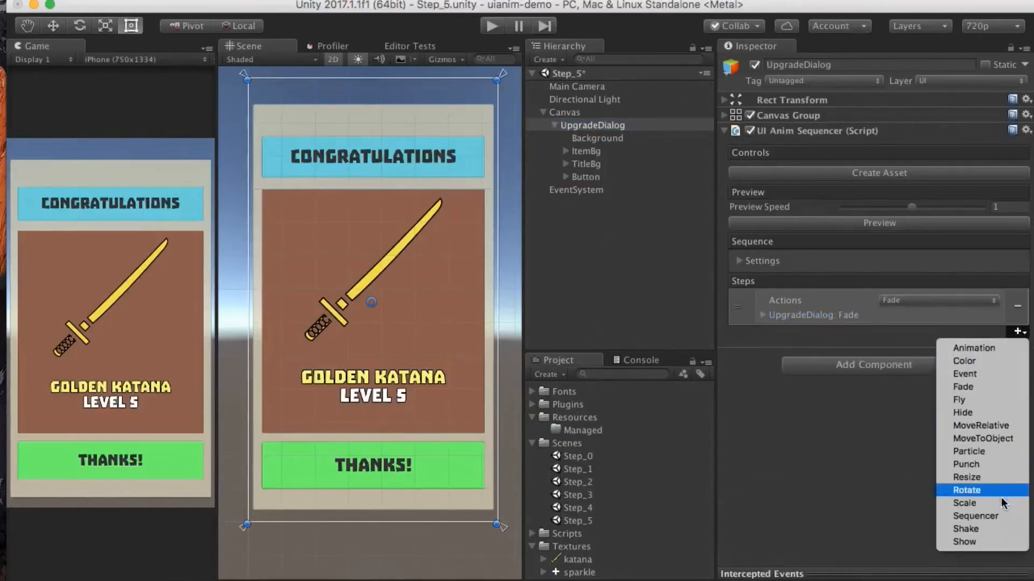
- Add a Scale step for the Button starting at 3x scale with In Expo easing
left_click(960, 504)
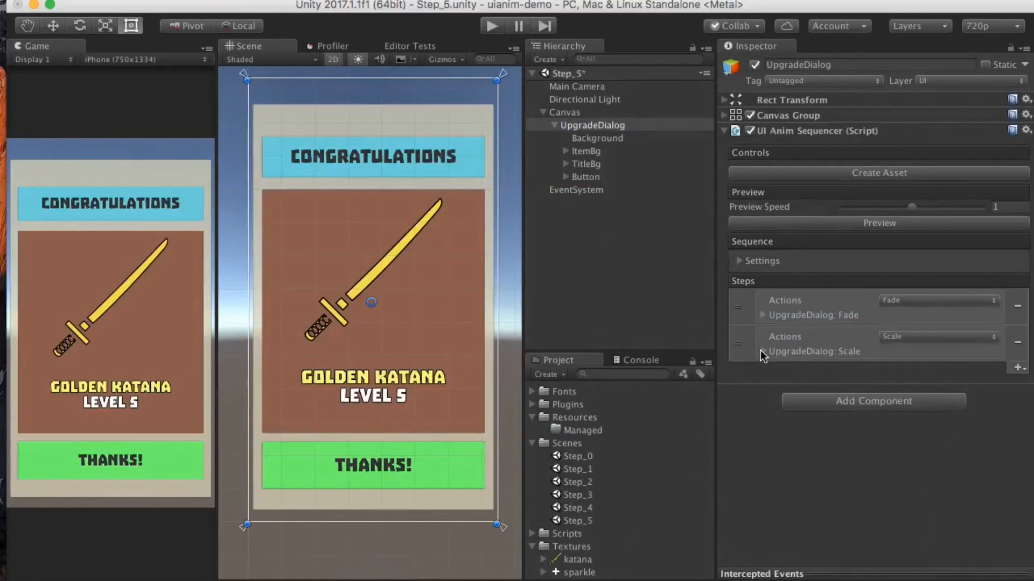
left_click(763, 351)
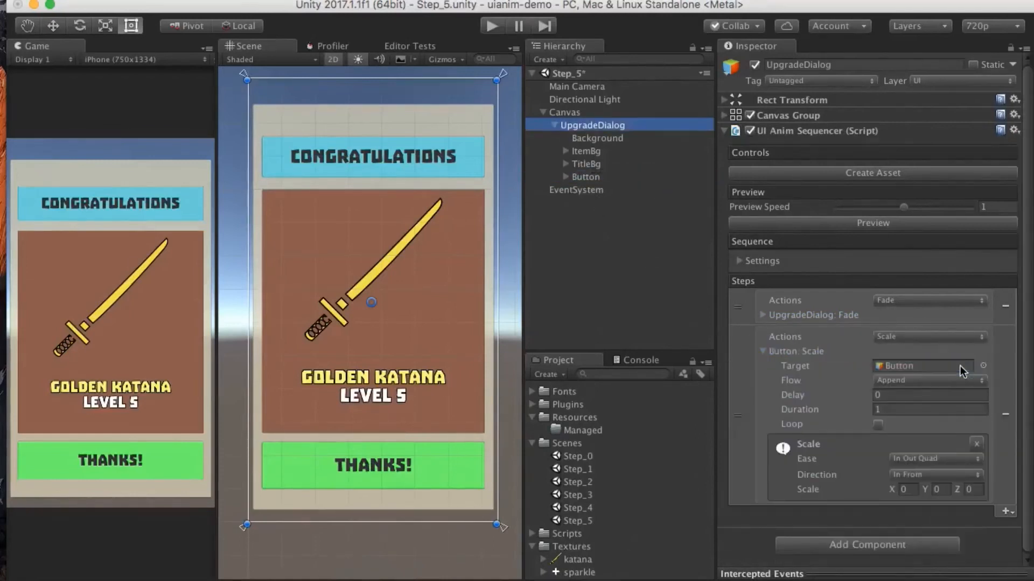
left_click(906, 489)
type("3")
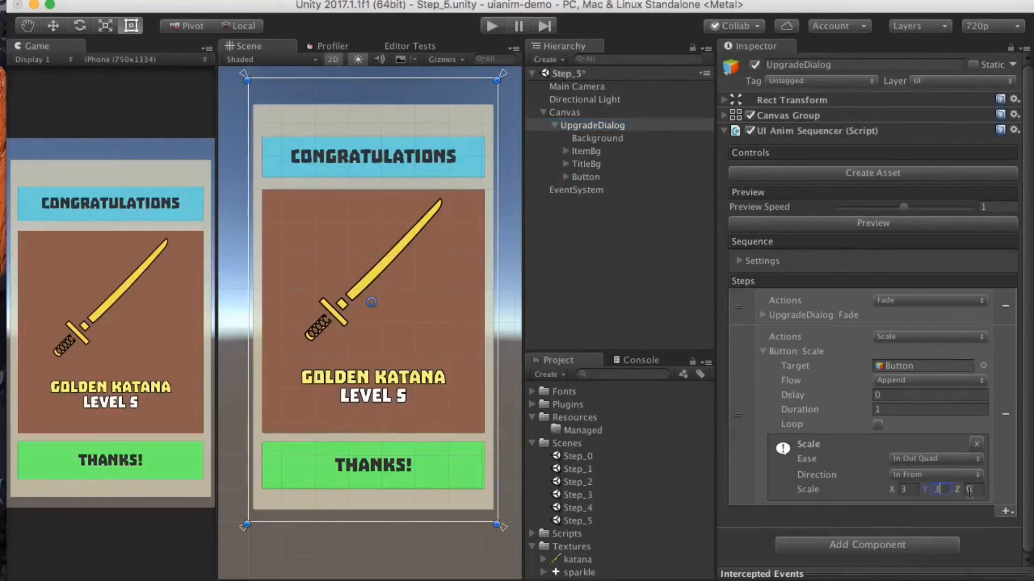
left_click(935, 458)
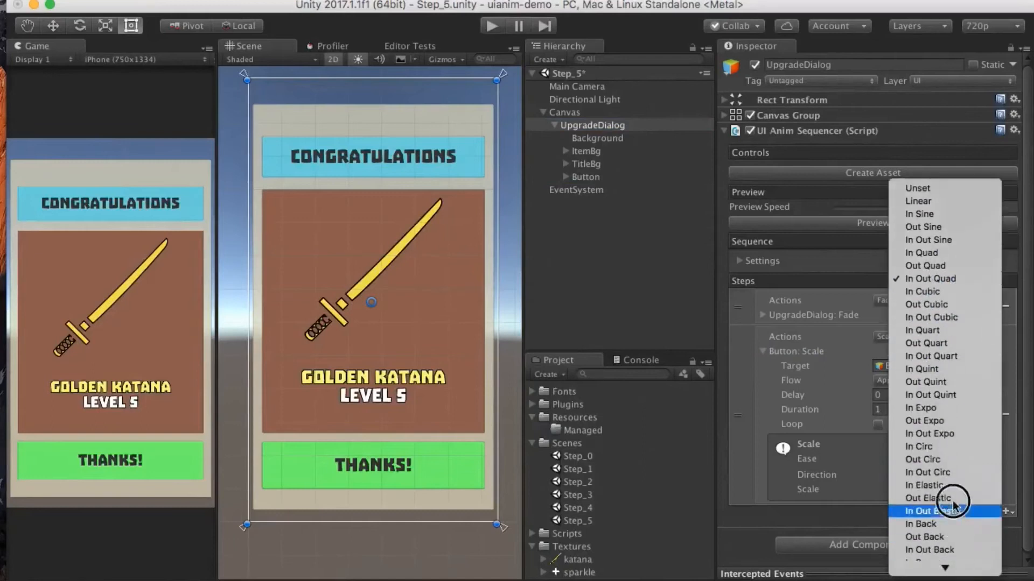
mouse_move(927, 408)
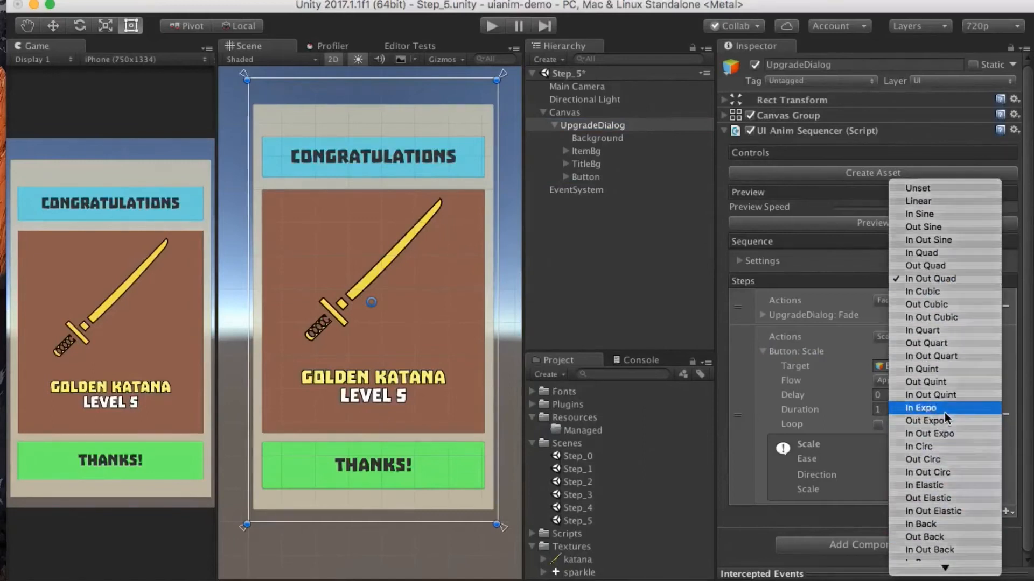
left_click(920, 408)
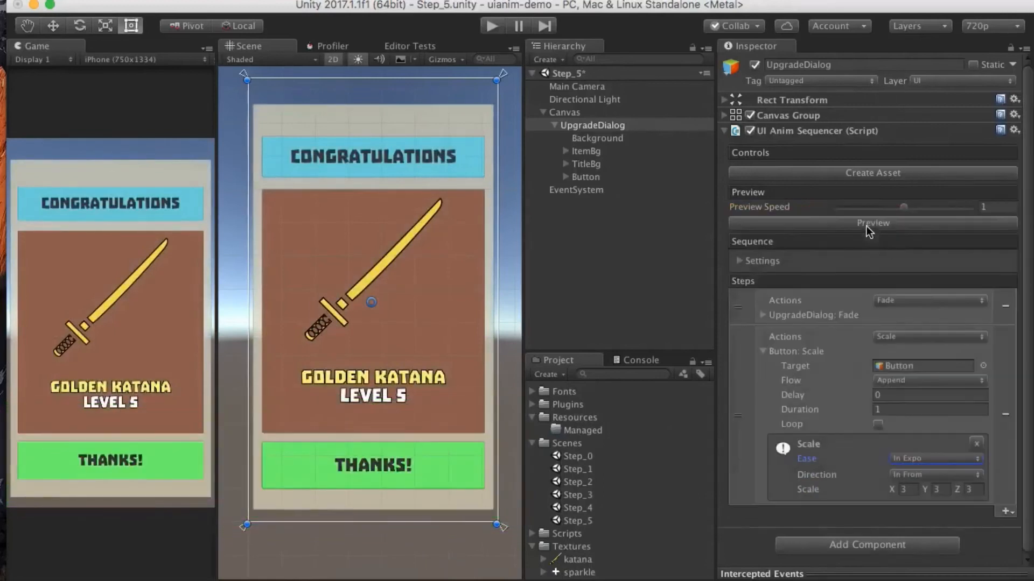
mouse_move(908, 341)
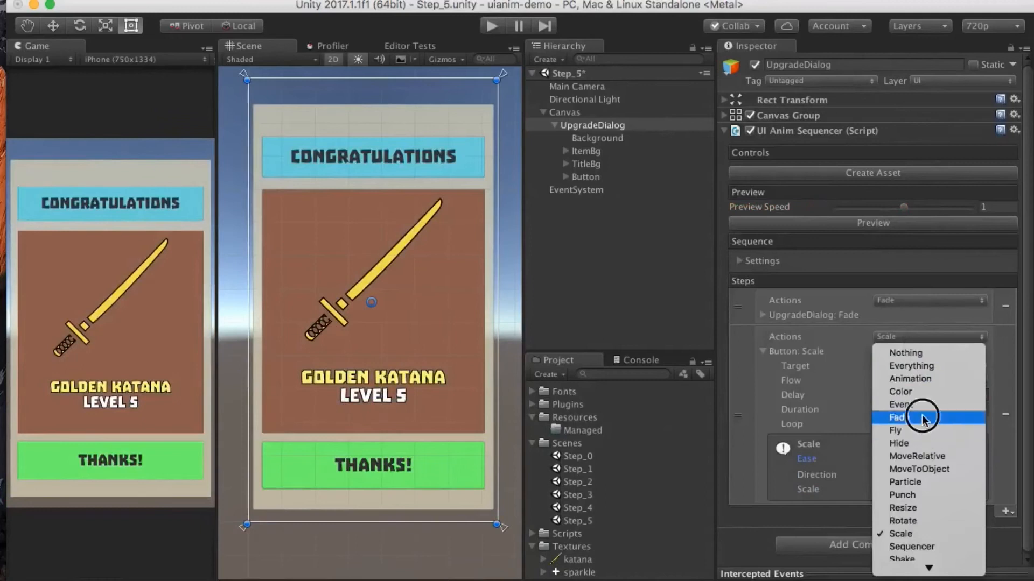
- Add an In Expo Fade action to the Button step and stop the preview
left_click(897, 417)
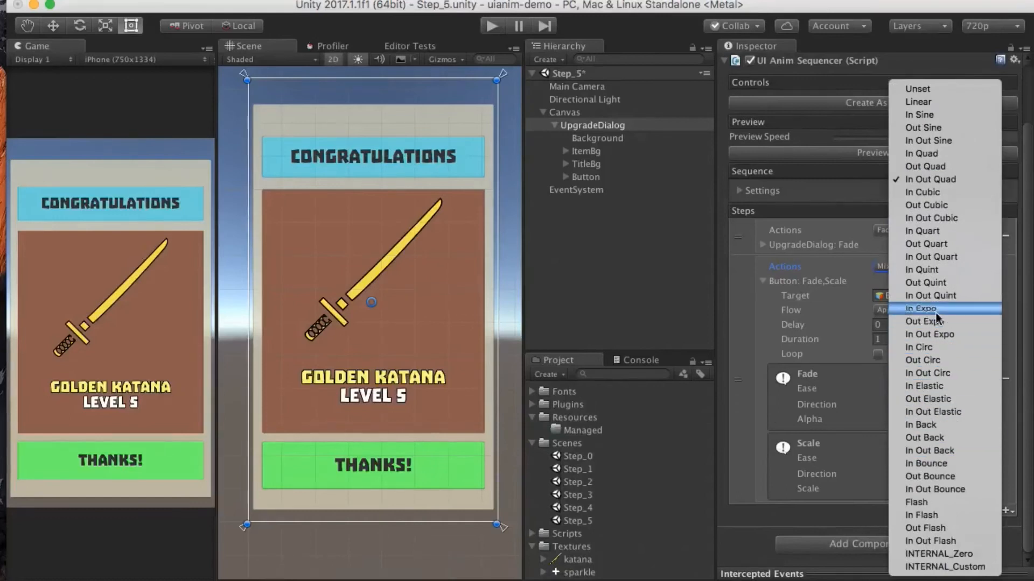
left_click(924, 308)
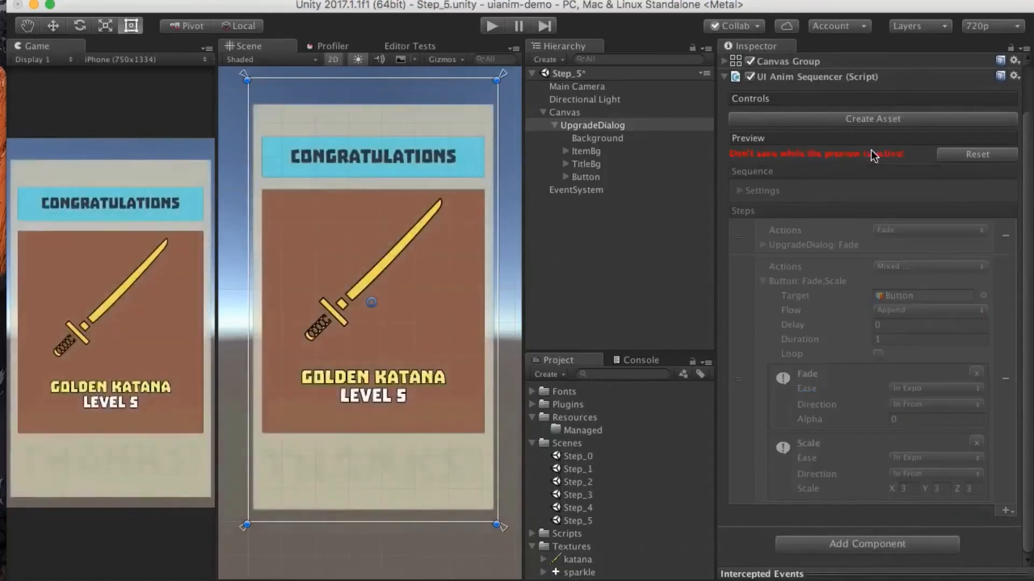
left_click(873, 168)
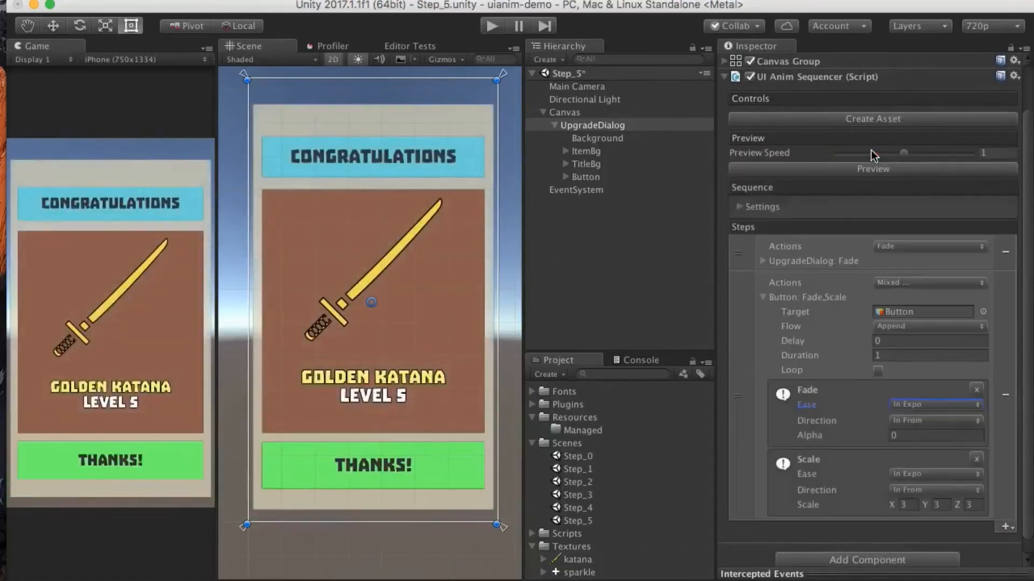
mouse_move(930, 407)
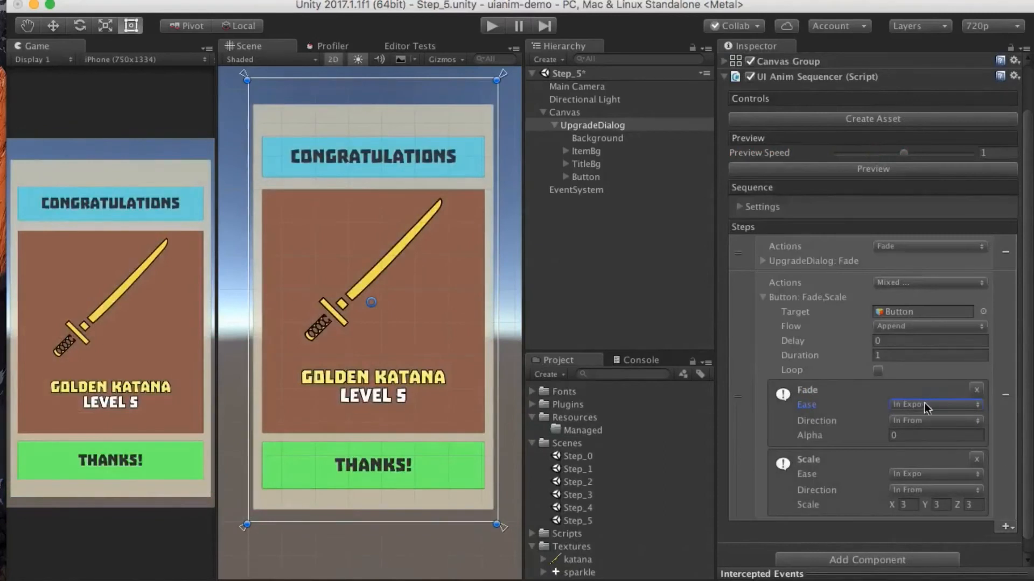
left_click(873, 169)
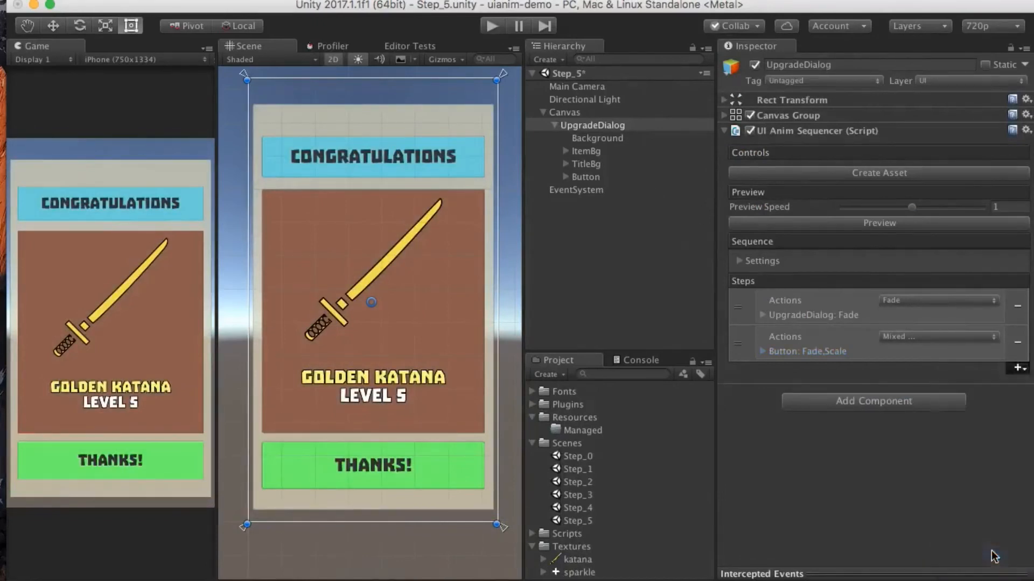
- Add a Button Shake step with strength 10, vibrato 20 and randomness 90
left_click(1017, 368)
type("20")
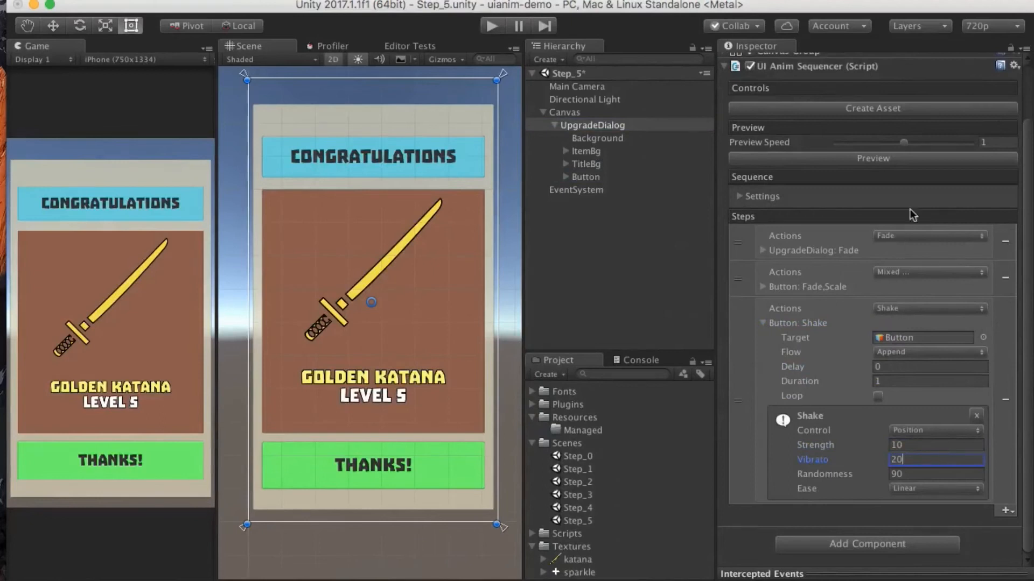
left_click(873, 158)
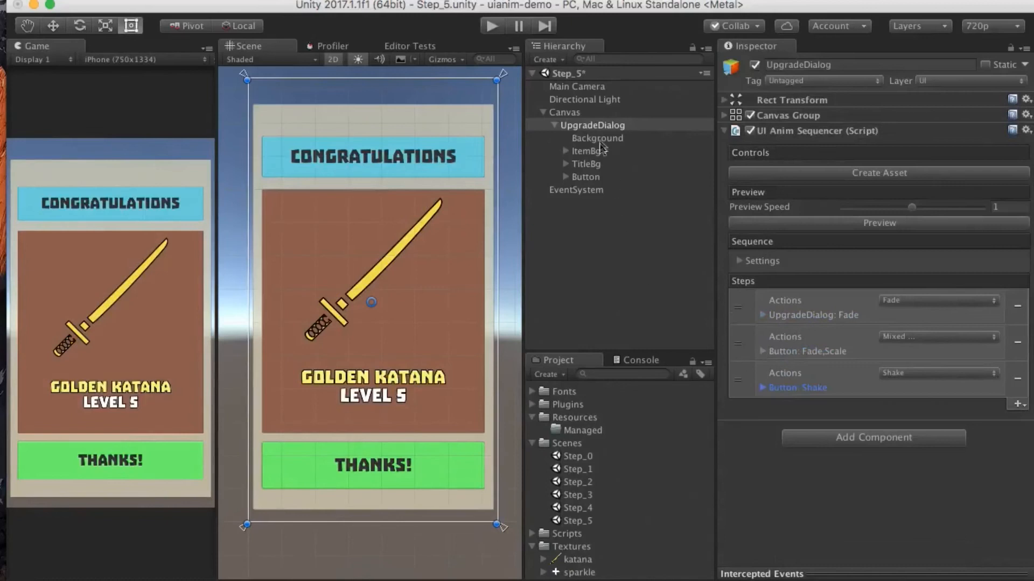
- Add a Fly step bringing TitleBg down from a distance of 1200
left_click(1019, 402)
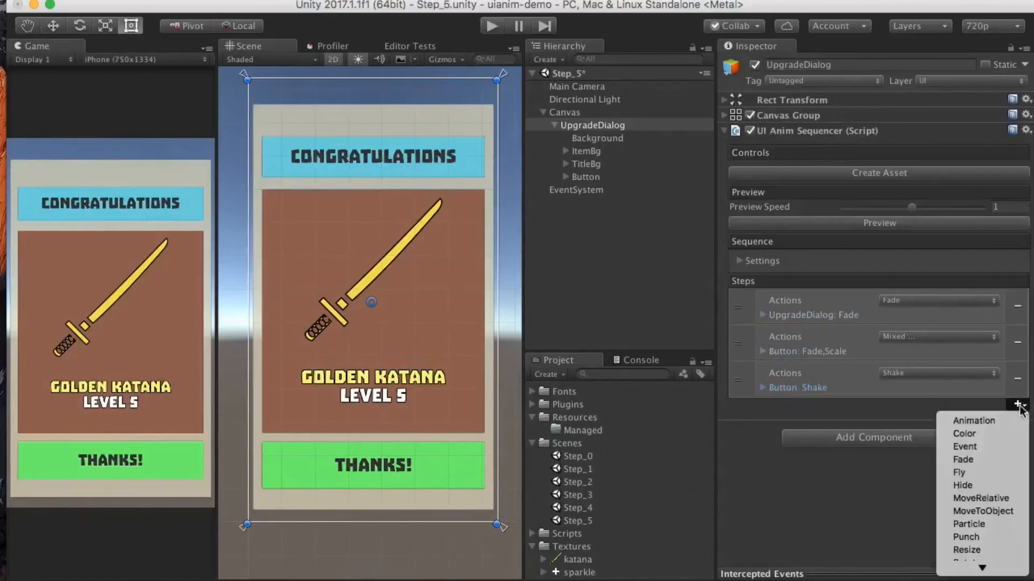
left_click(957, 473)
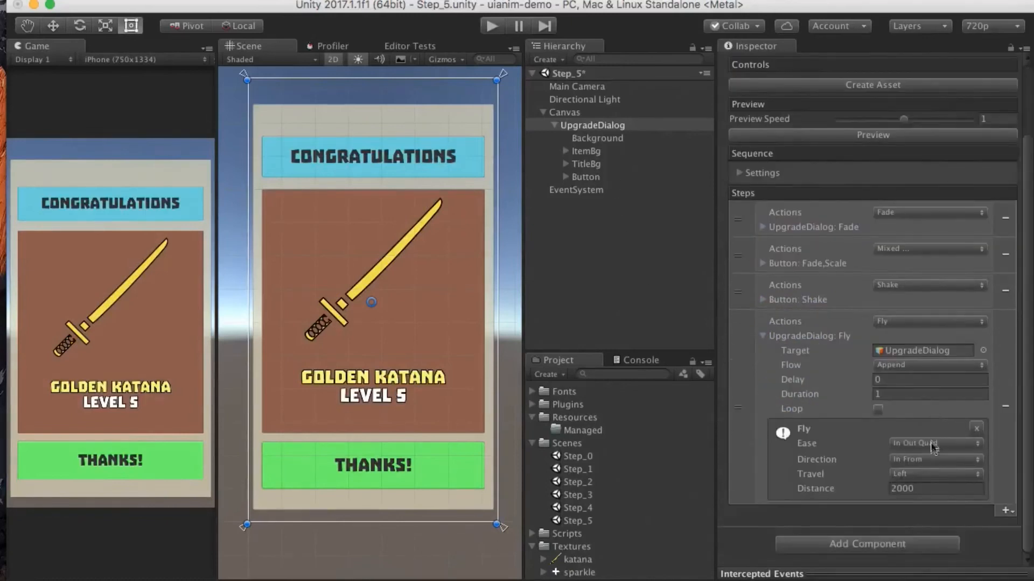
left_click(933, 474)
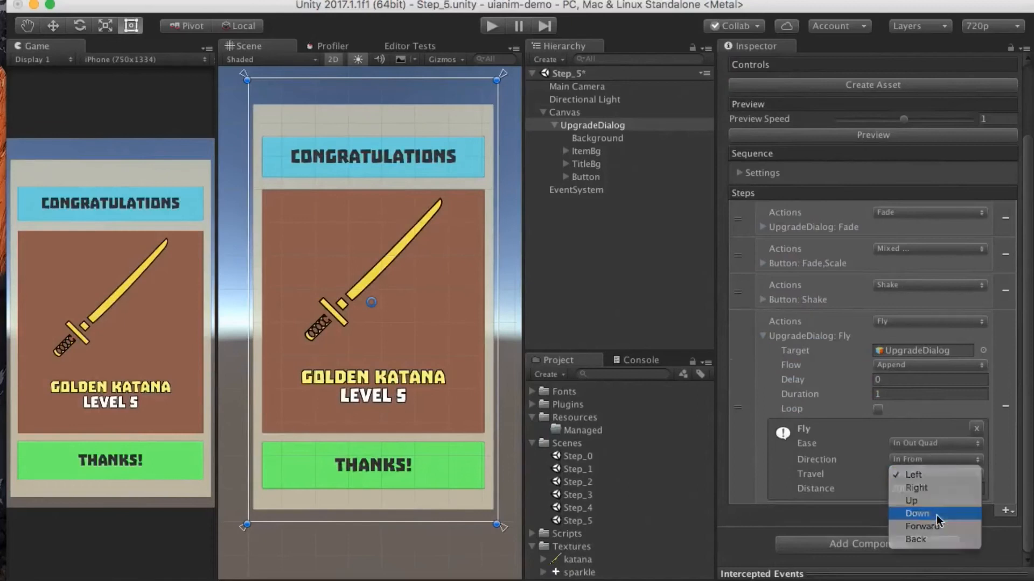
left_click(918, 513)
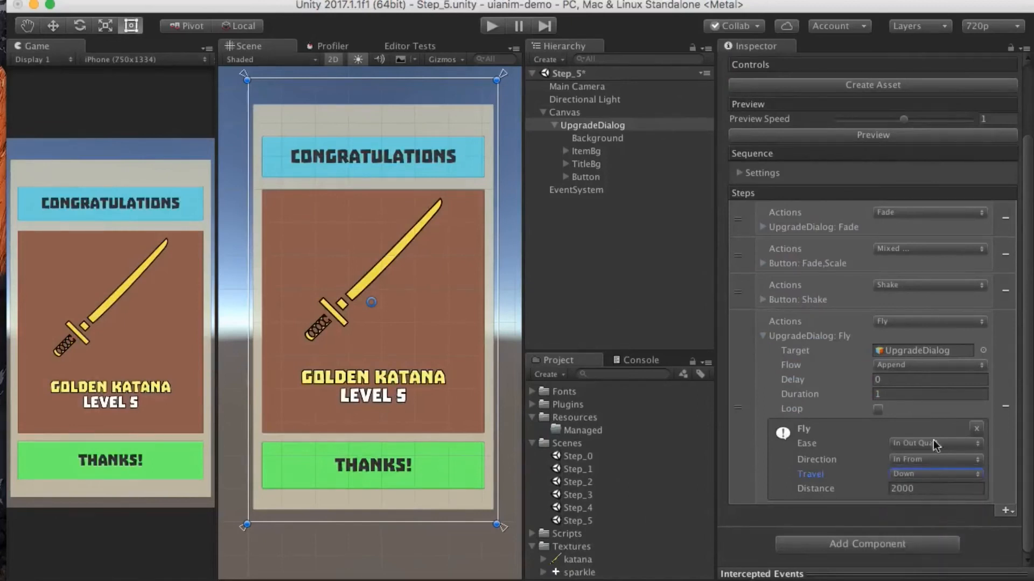
type("1200")
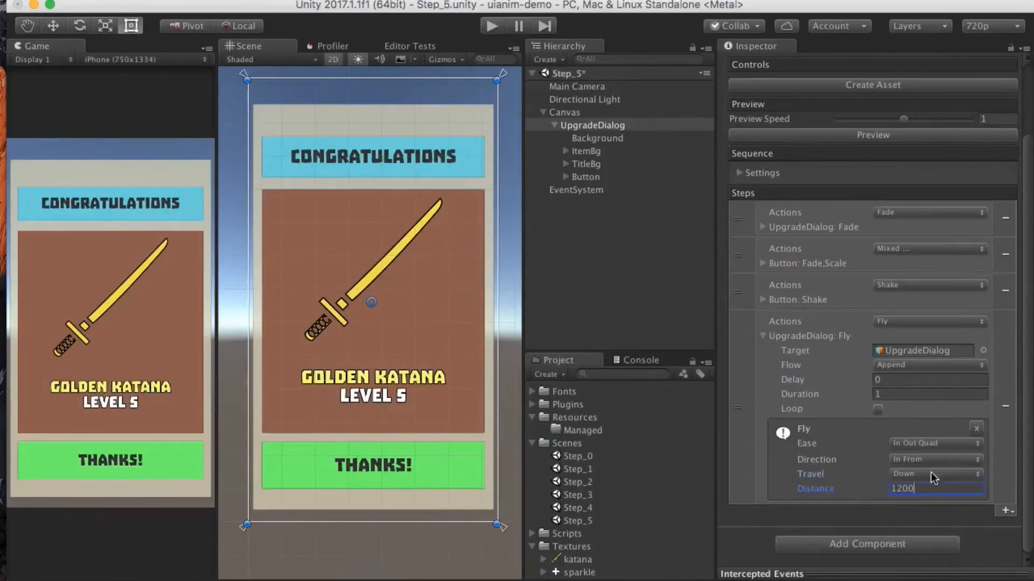
left_click(935, 443)
type("2000")
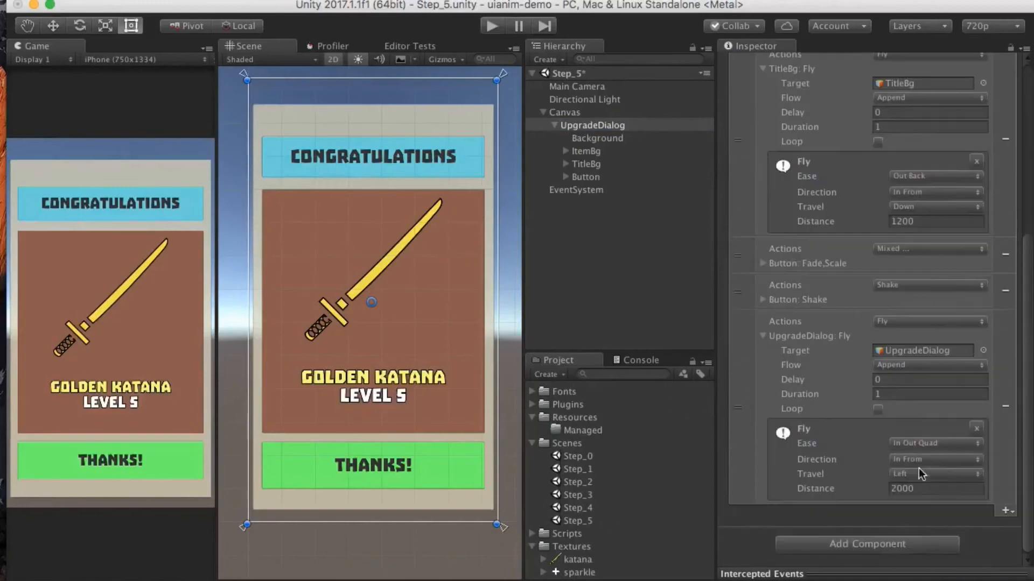
- Make the ItemBg Fly step travel downward and open its Flow options
left_click(935, 473)
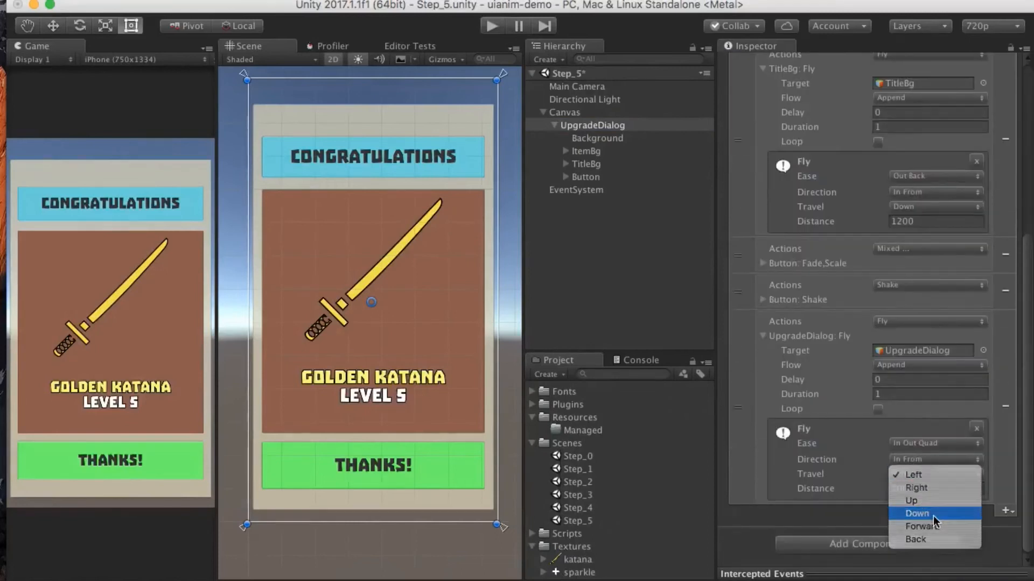
left_click(913, 513)
type(".5")
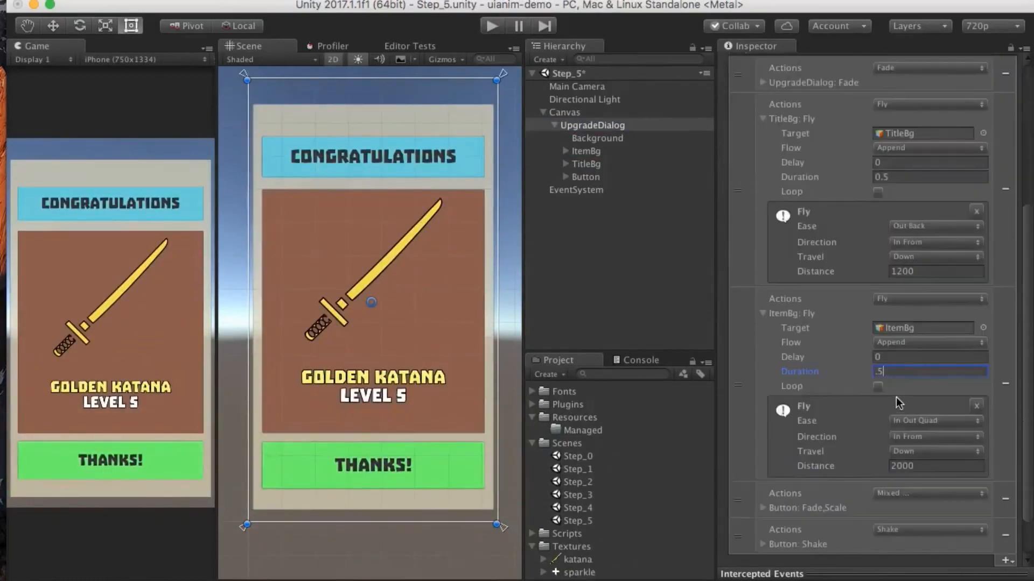
left_click(929, 343)
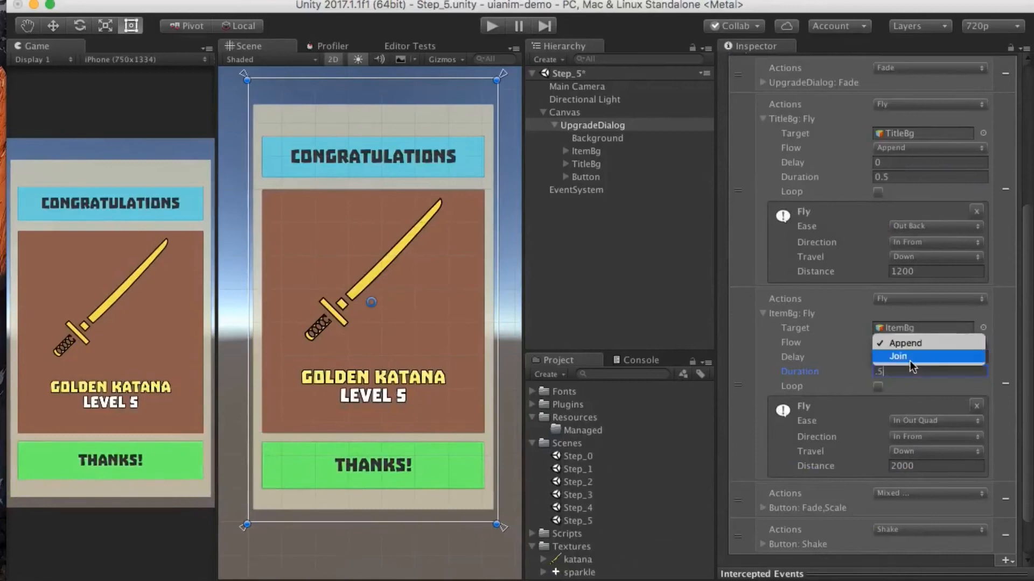
- Set ItemBg Flow to Join with 0.2 s delay, 0.4 s durations, and Out Back ease
left_click(897, 356)
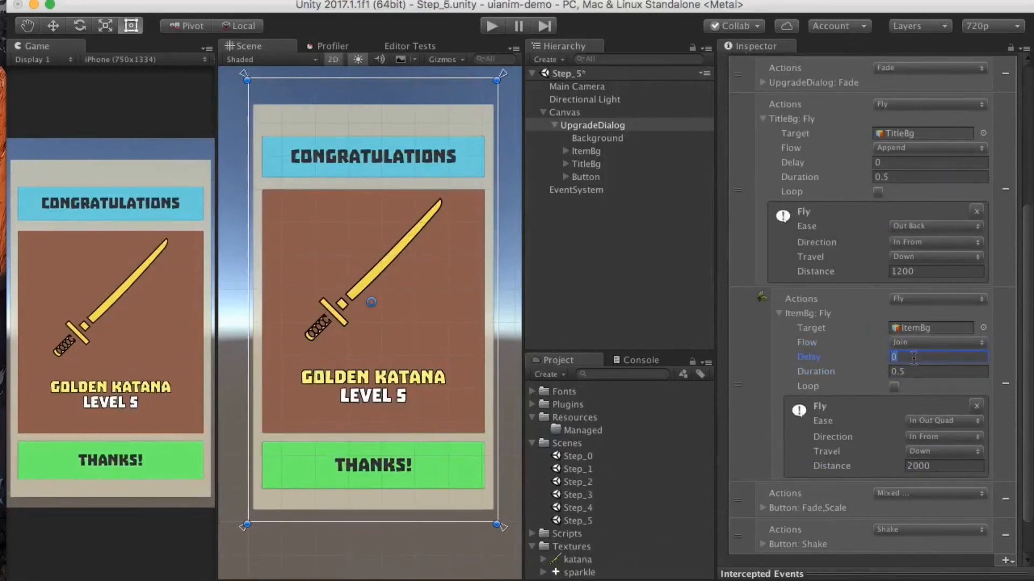
type("0.2")
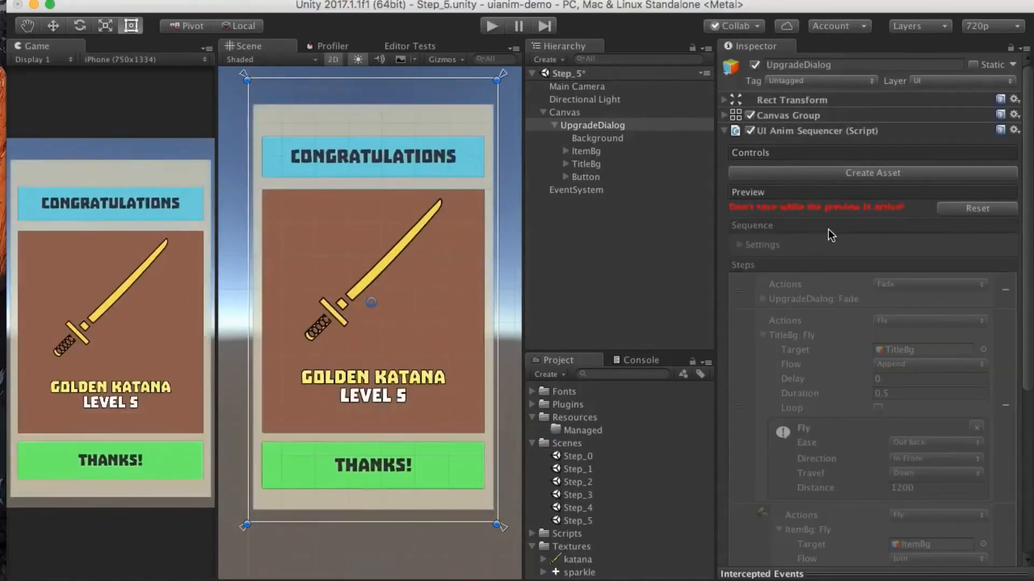
scroll("down", 3)
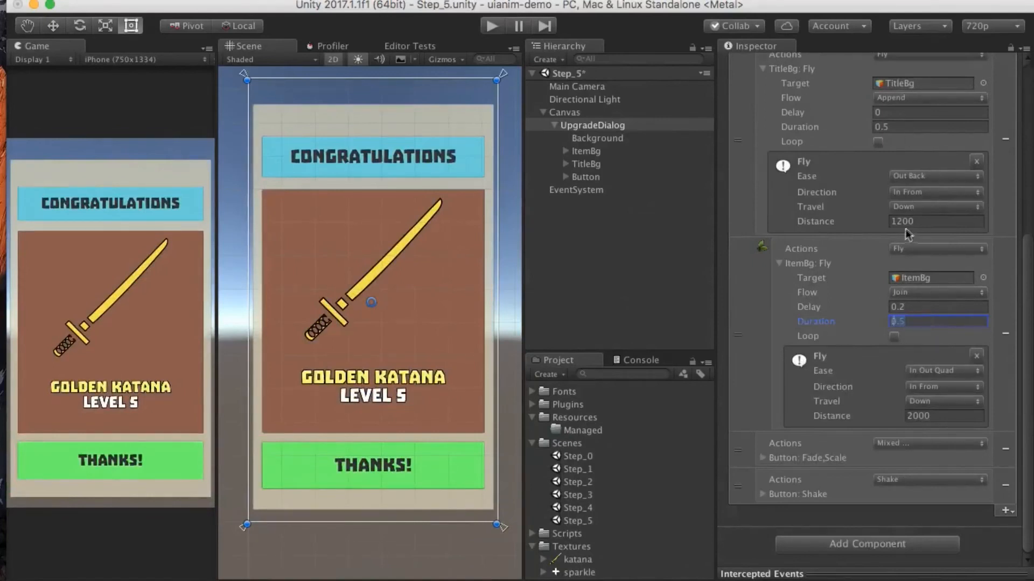
left_click(877, 141)
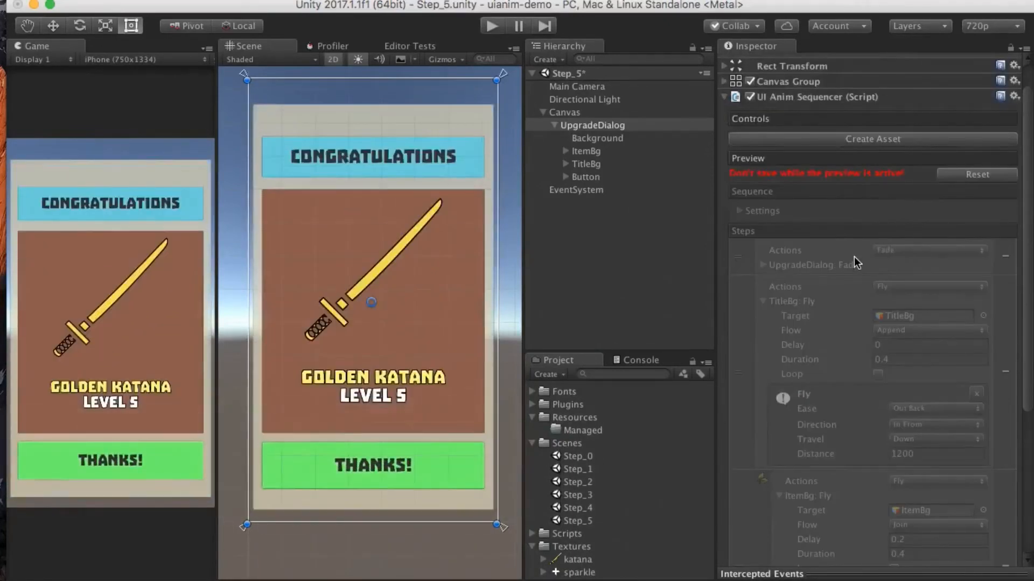
scroll("down", 3)
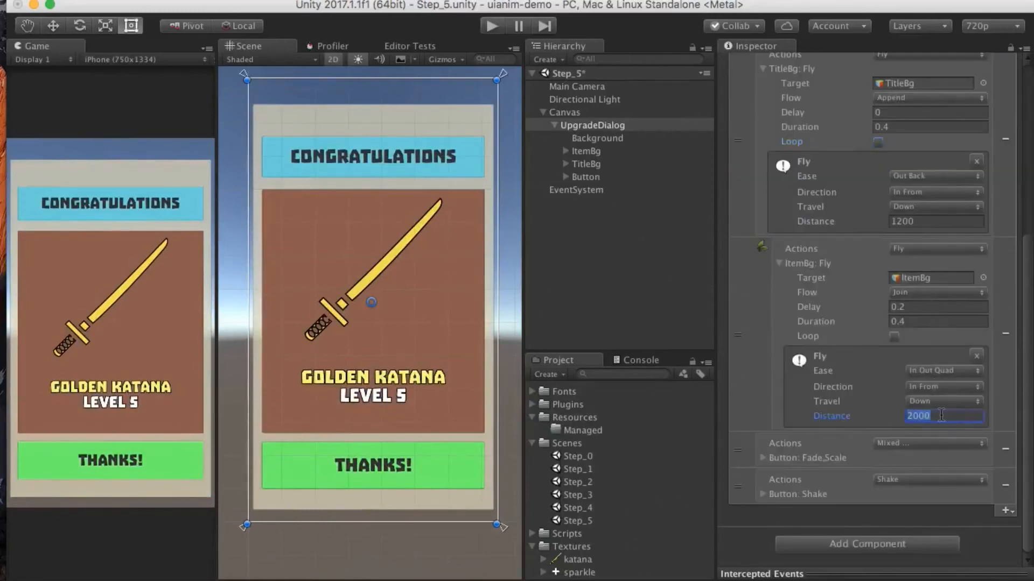
left_click(944, 371)
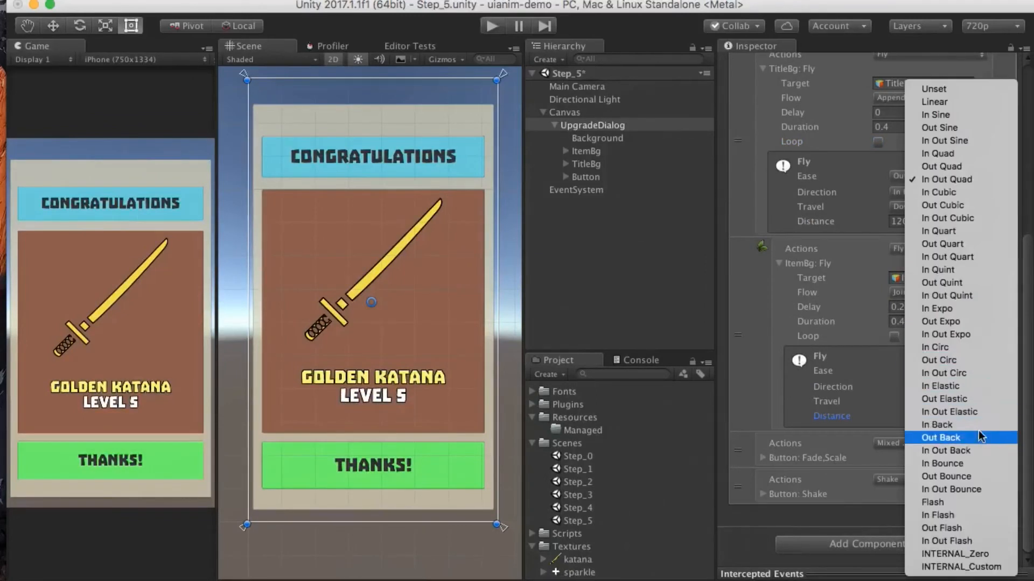
left_click(940, 438)
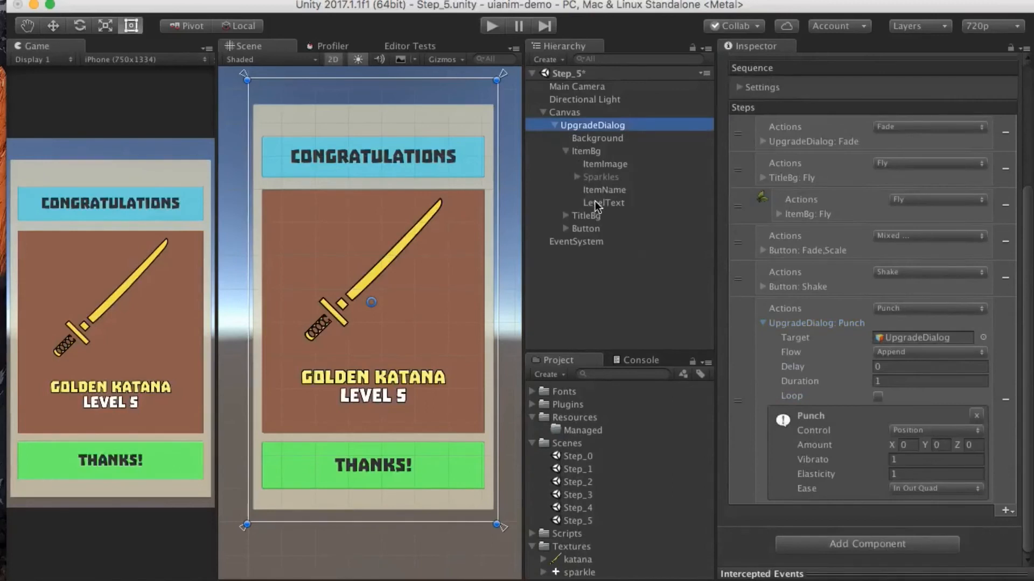
- Point the Punch step at LevelText's scale and place it after ItemBg's fly
left_click(928, 338)
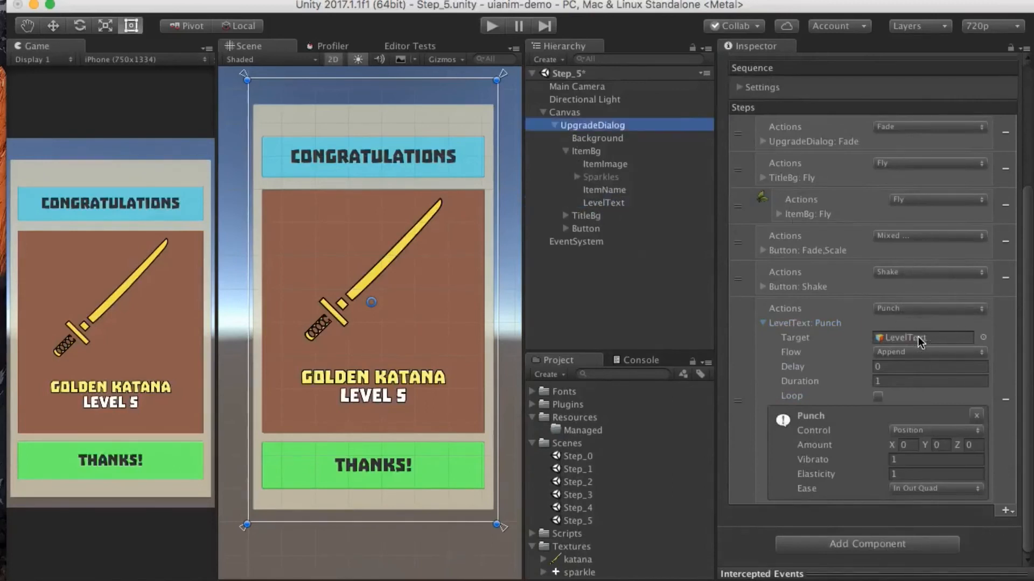
left_click(906, 445)
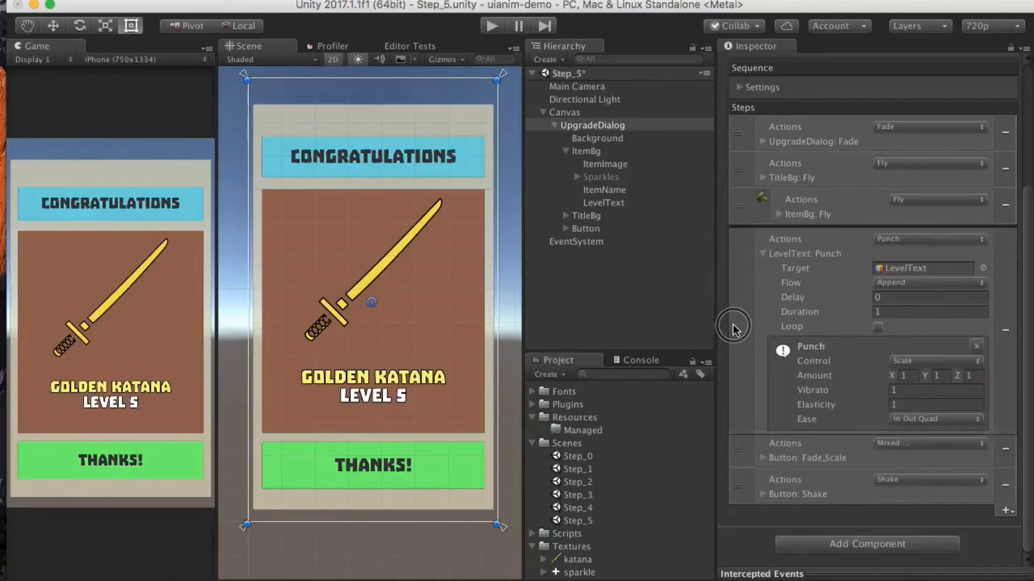
type(".5")
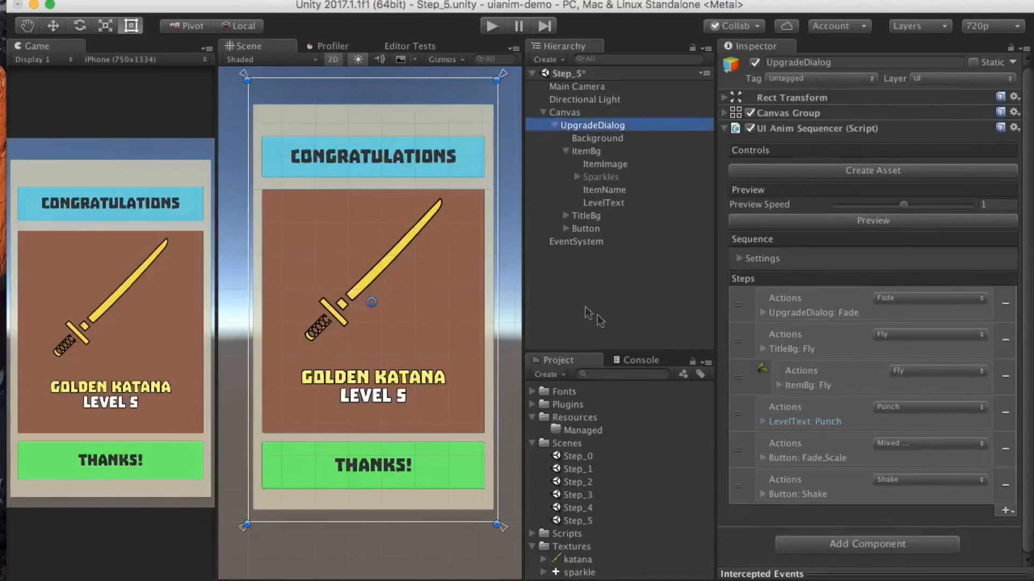
left_click(873, 221)
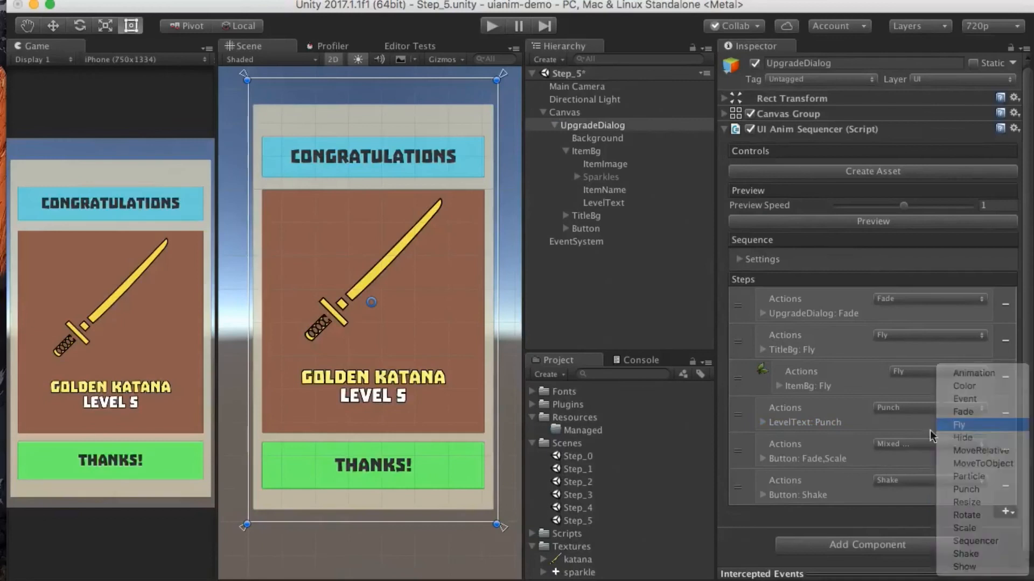
- Add a Fly step for ItemImage with Out Quad easing
left_click(956, 425)
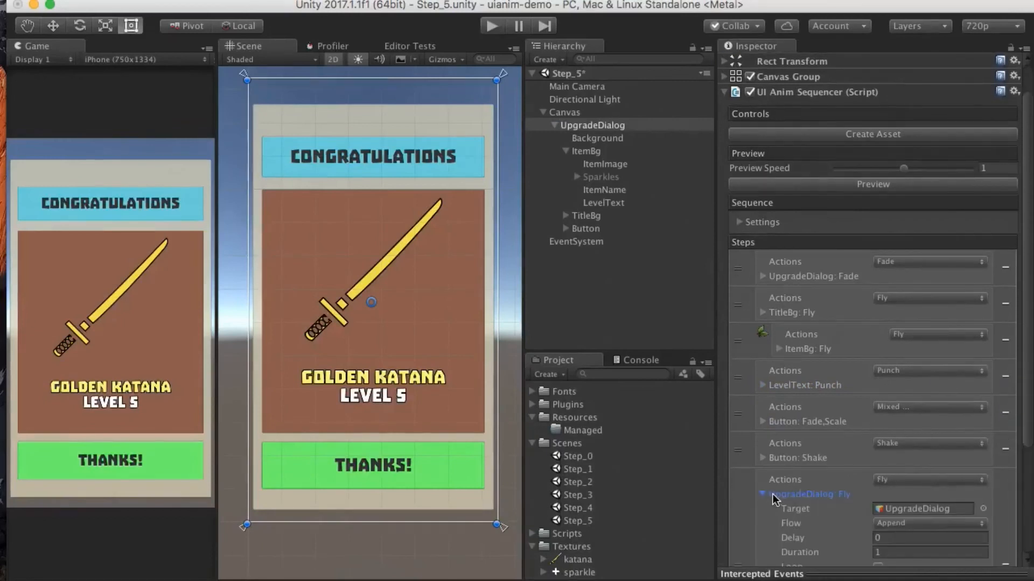
scroll("down", 3)
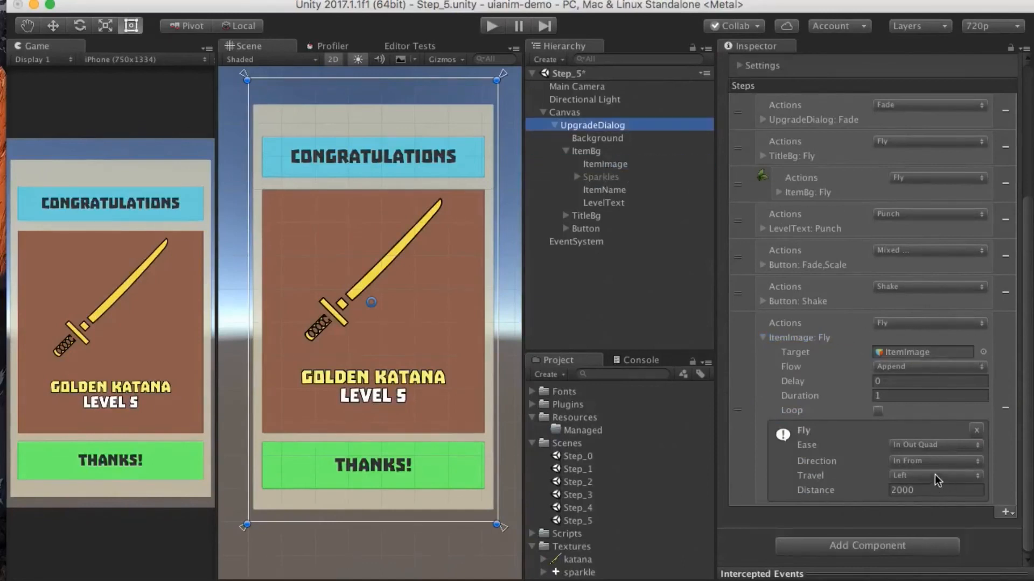
left_click(935, 445)
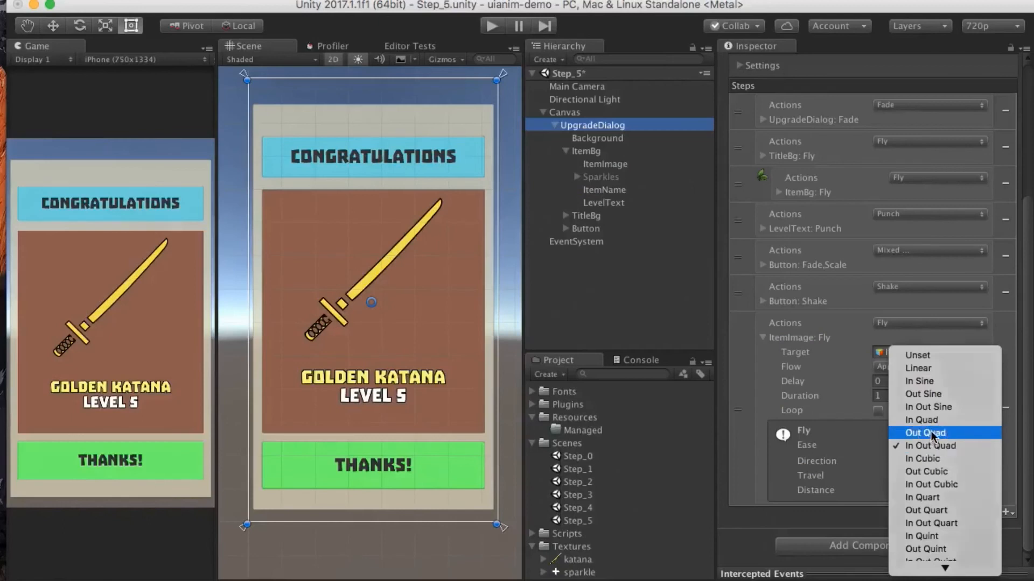
left_click(924, 433)
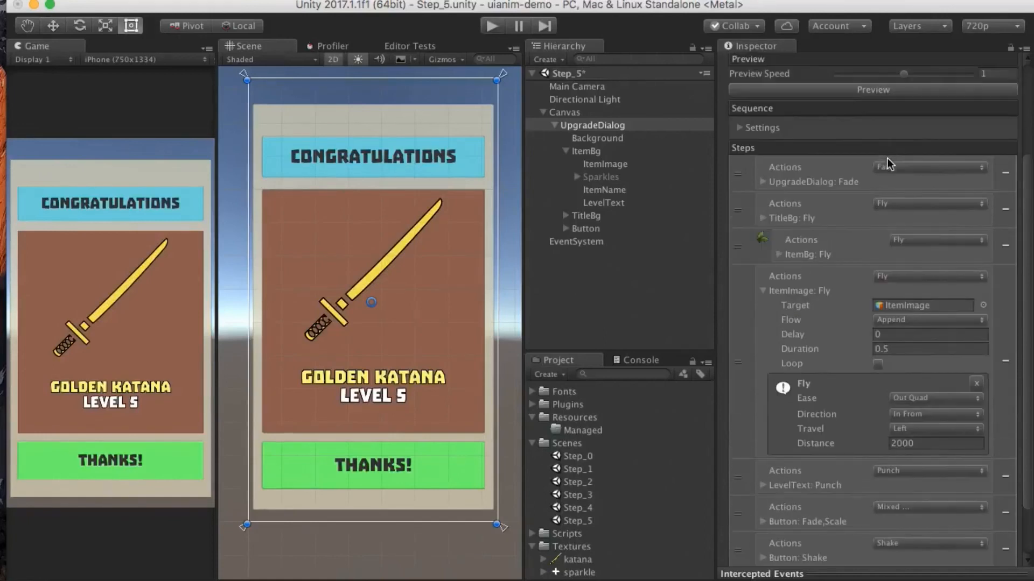
- Add a Rotate action to the ItemImage step with a 180 Z rotation
left_click(873, 90)
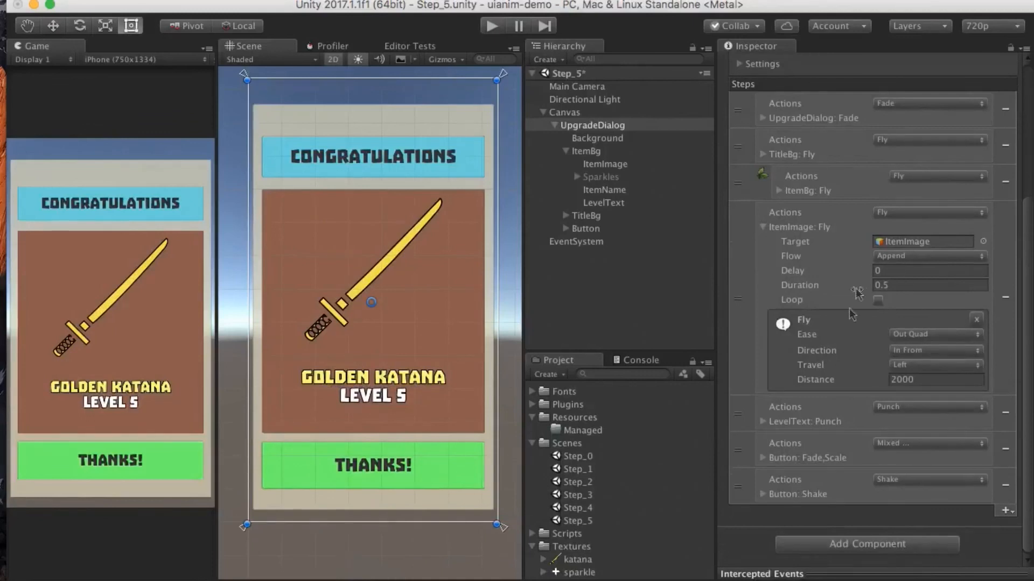
left_click(929, 212)
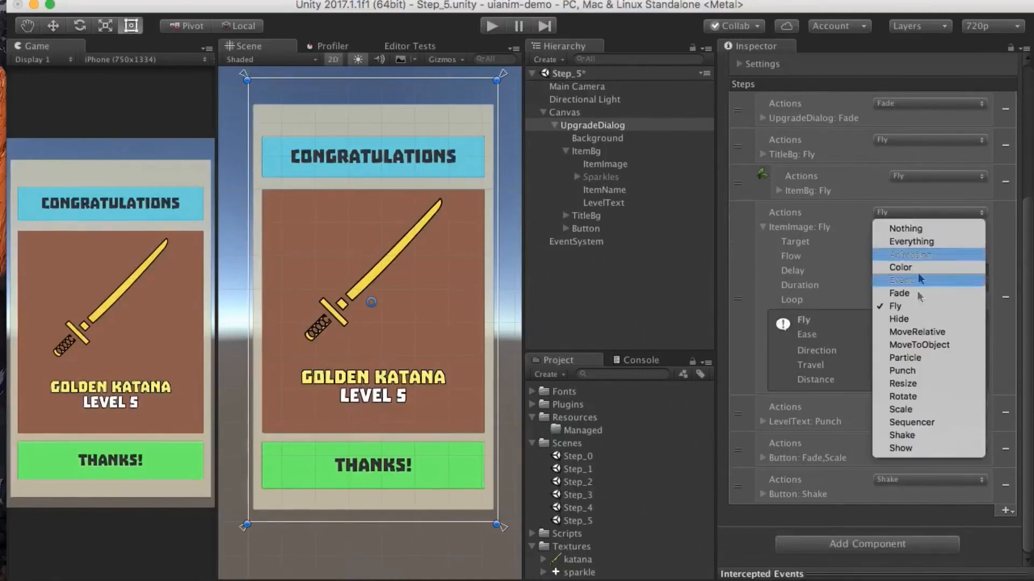
left_click(902, 396)
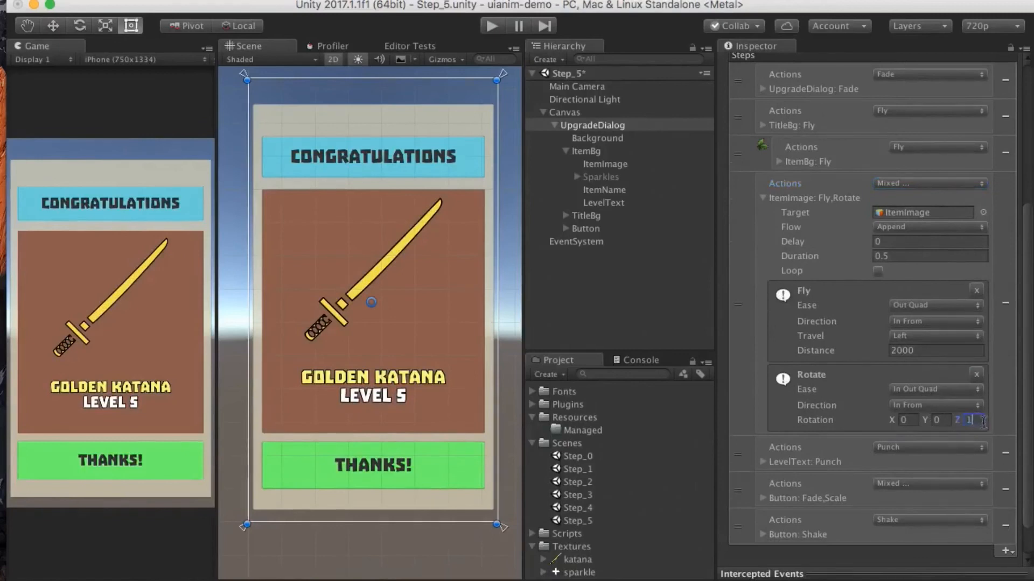
type("180")
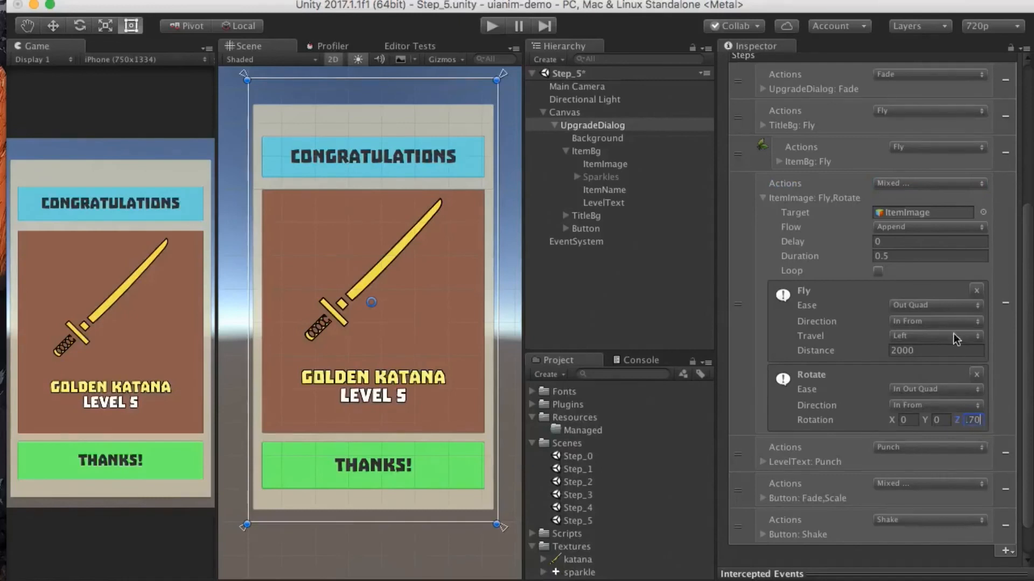
mouse_move(924, 352)
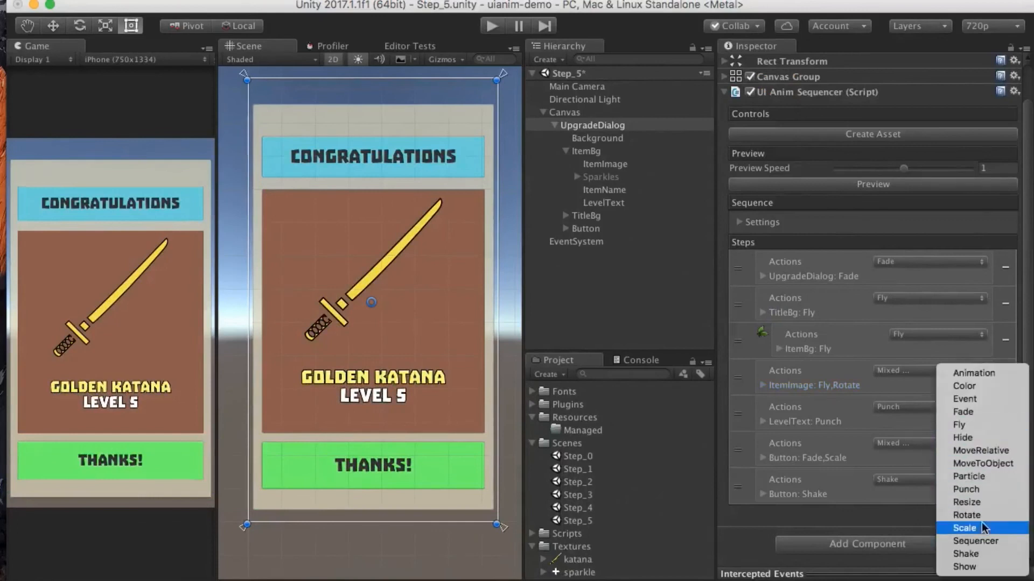
- Add a Show step for Sparkles with a Sequencer action tagged 'sparkles'
left_click(963, 567)
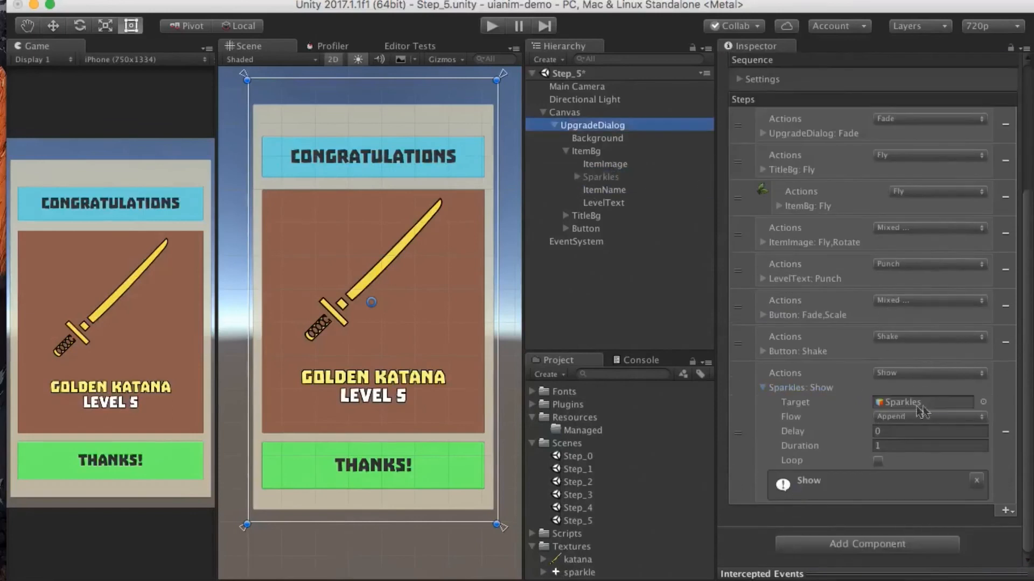
left_click(930, 341)
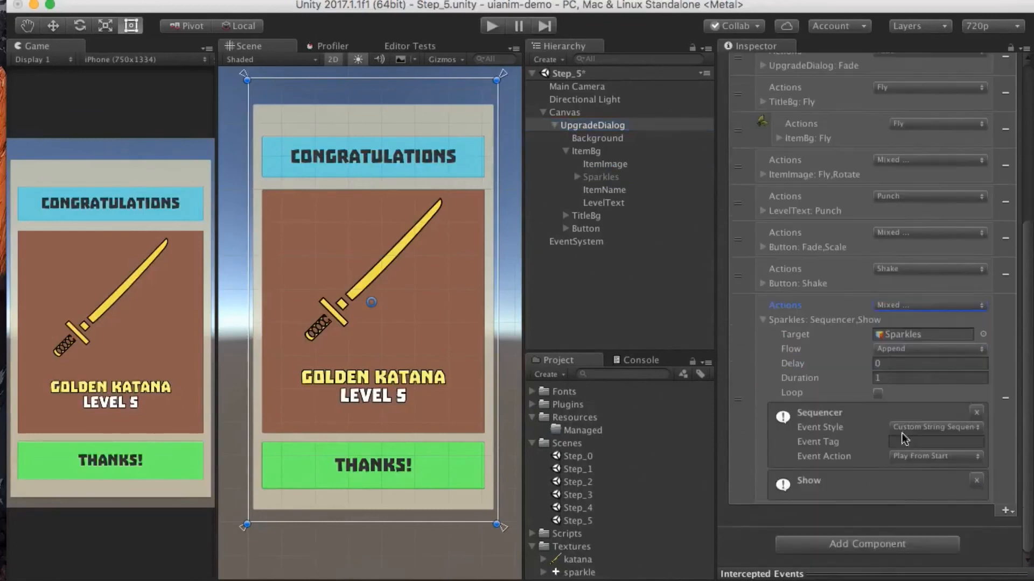
type("sparkles")
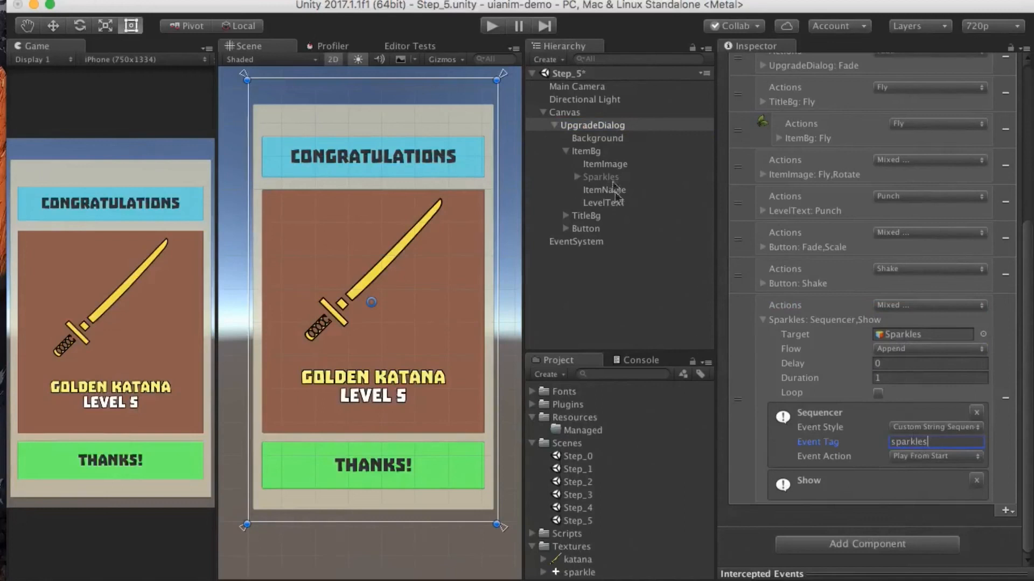
- Inspect the Sparkles object, then set the Sparkles step duration to 0.1 s
left_click(601, 176)
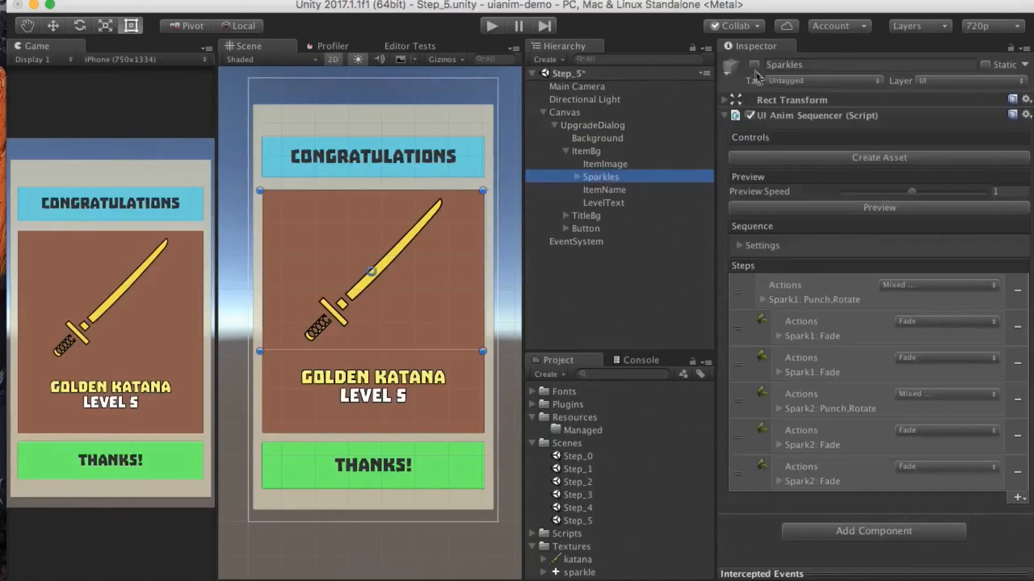
left_click(879, 208)
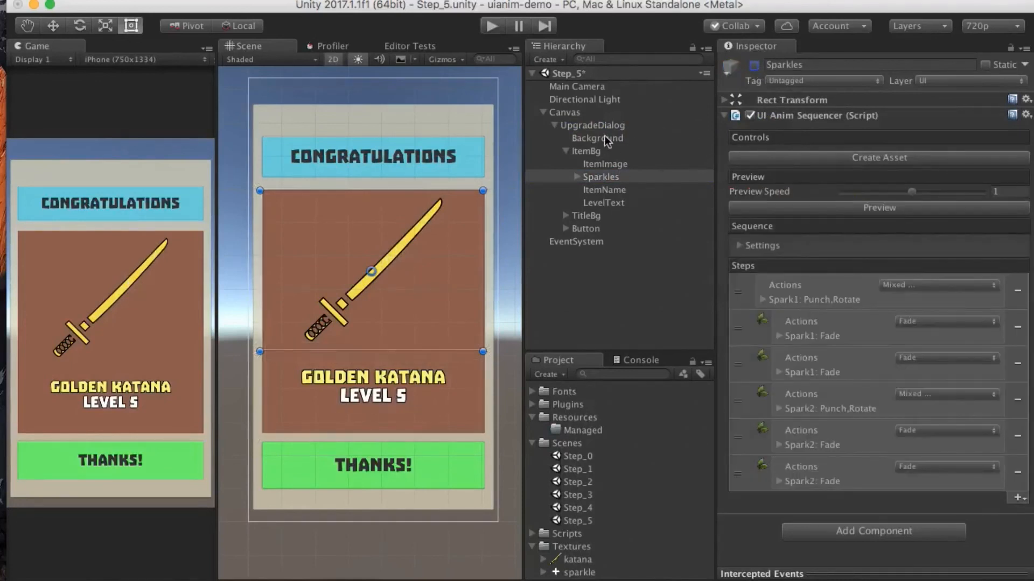
left_click(591, 125)
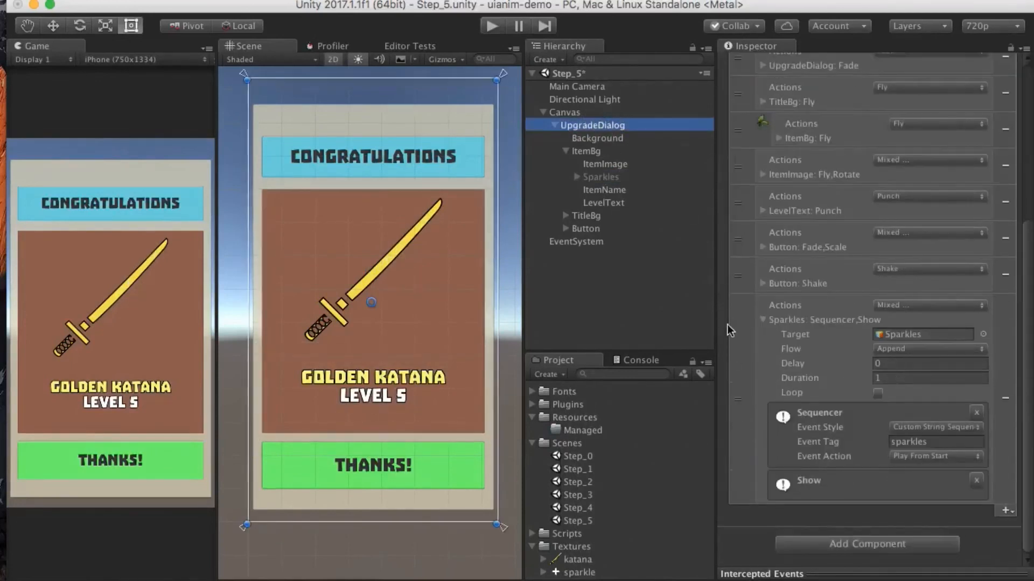
left_click(764, 499)
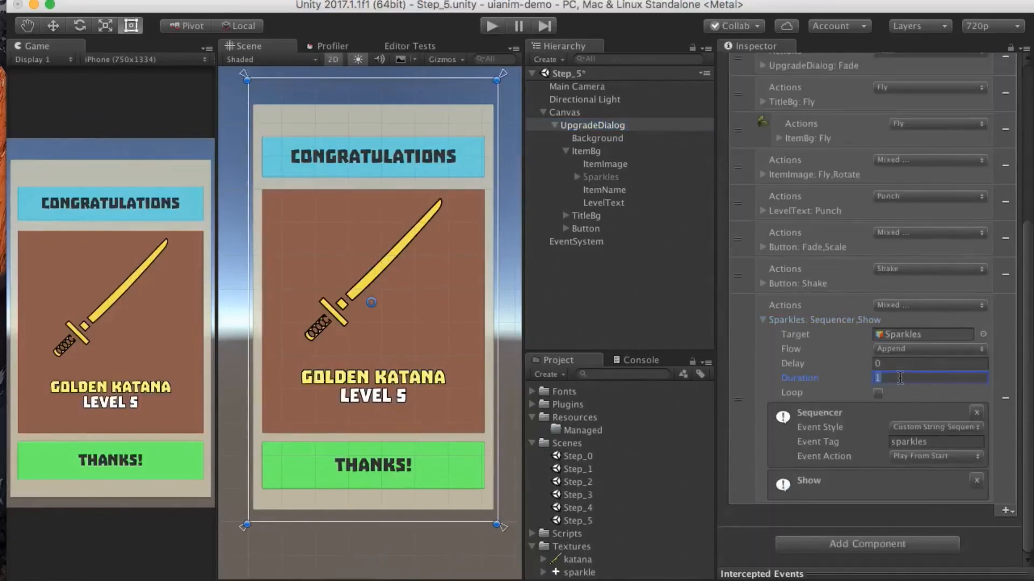
type("0.2")
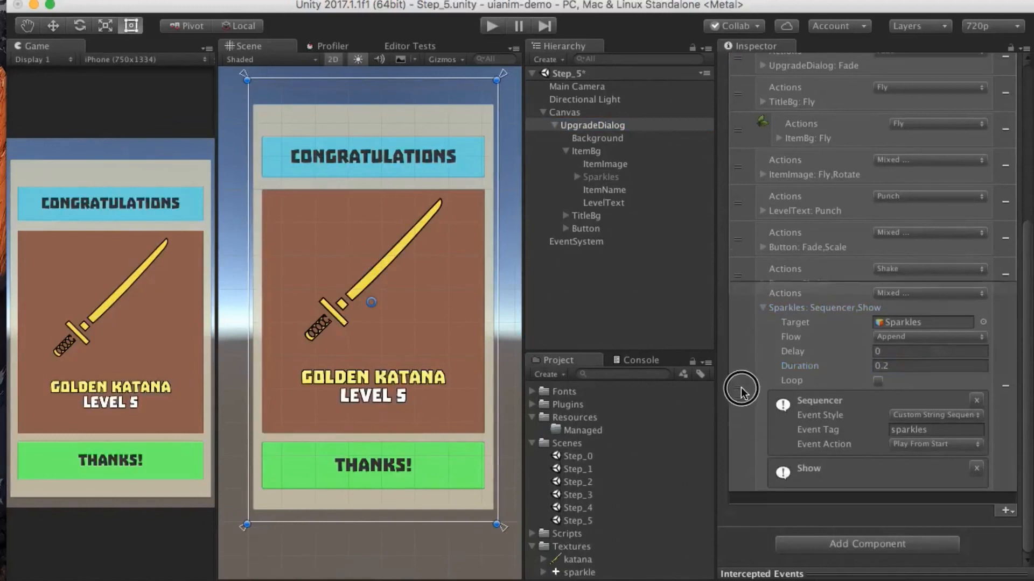
scroll("down", 3)
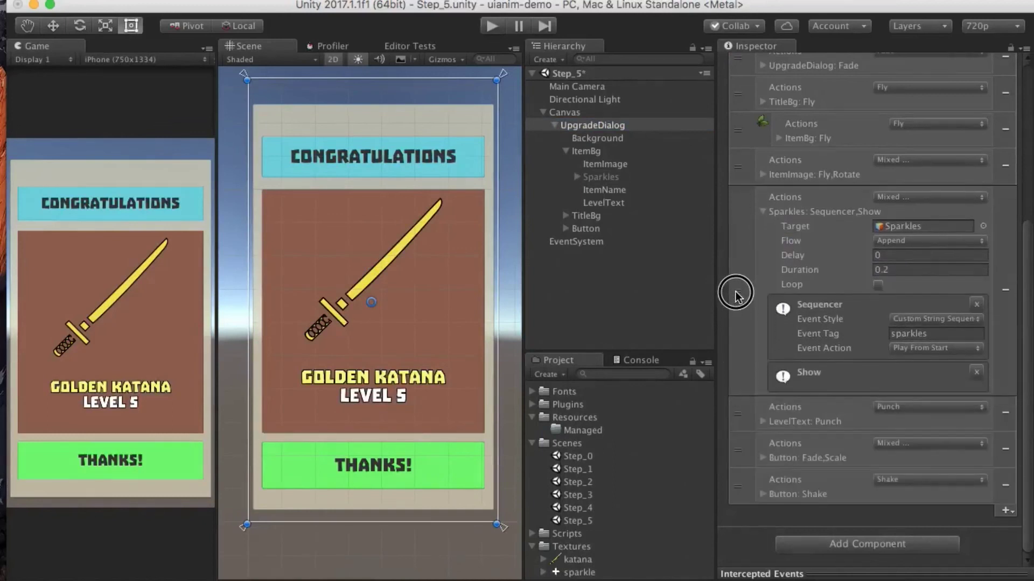
mouse_move(856, 311)
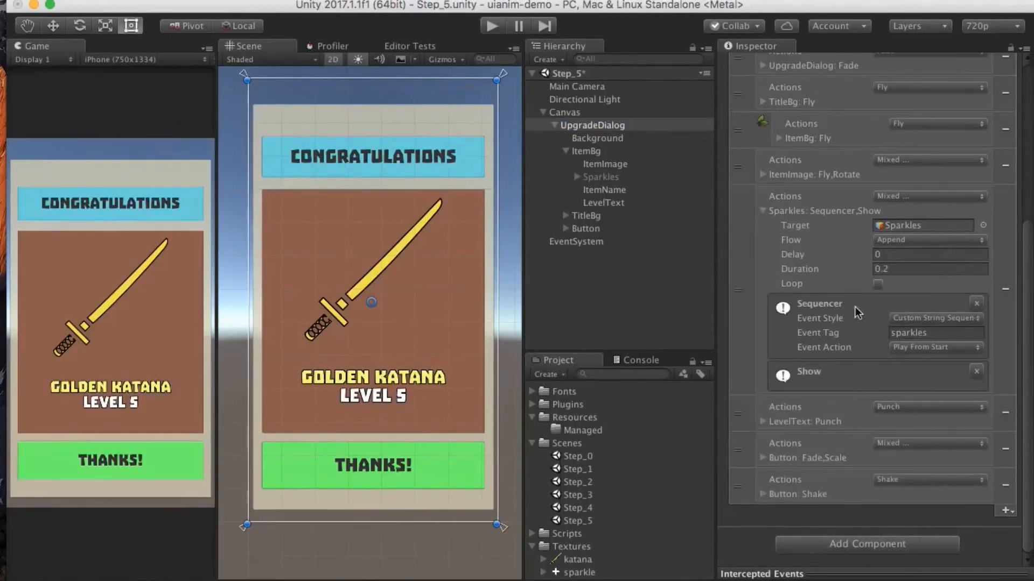
left_click(930, 268)
type("0.1")
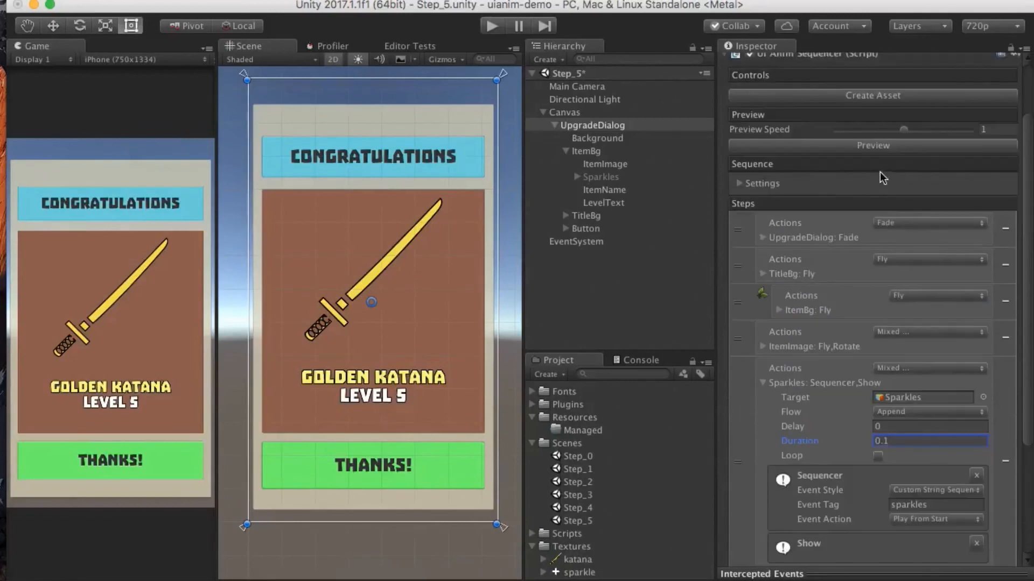
left_click(873, 146)
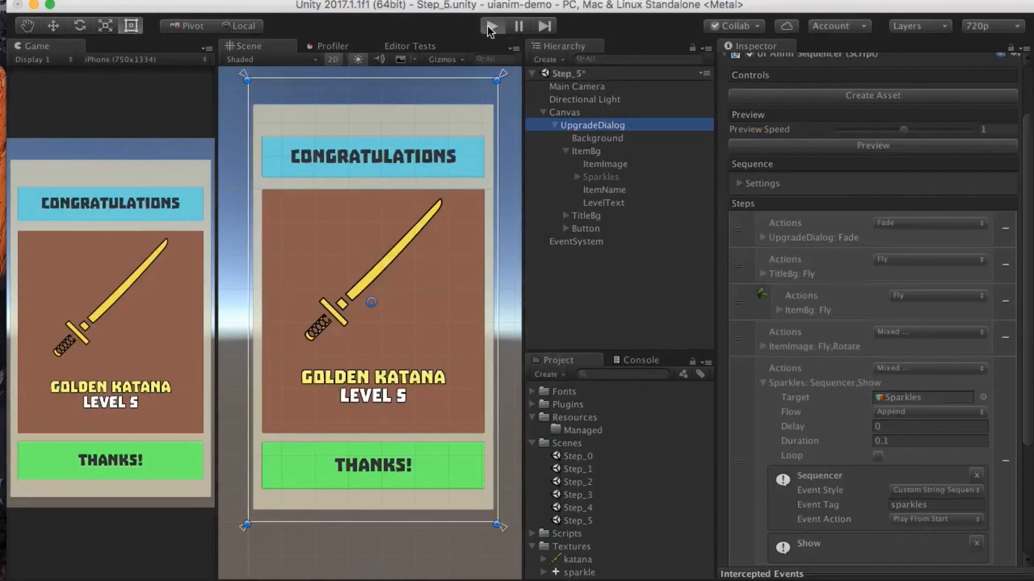
left_click(492, 26)
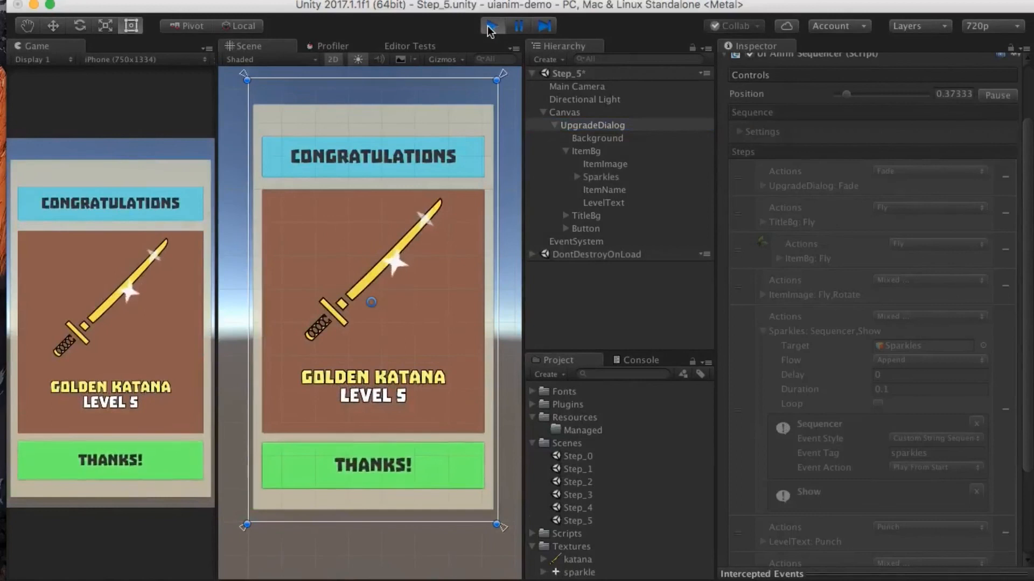
left_click(492, 25)
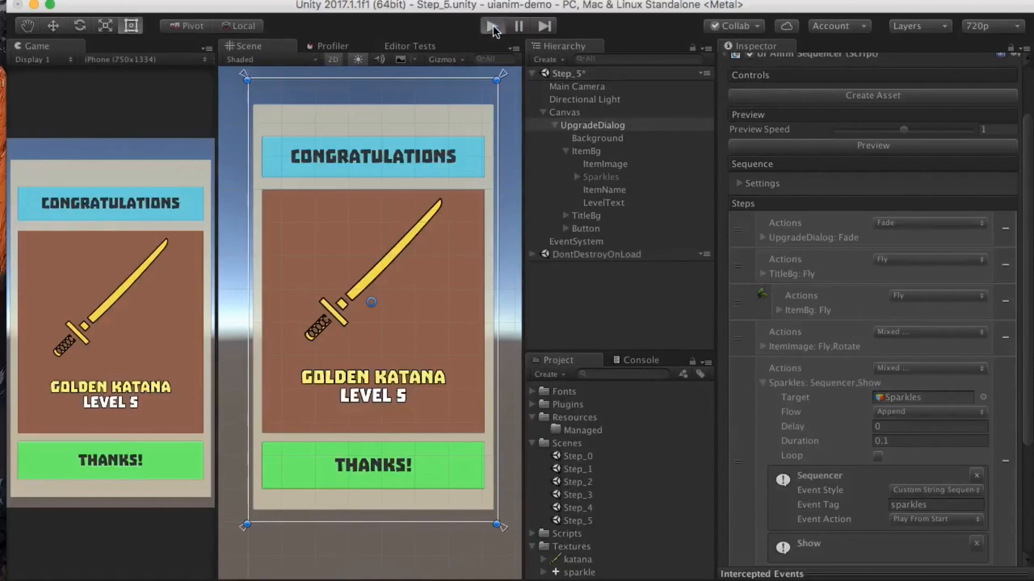
left_click(488, 25)
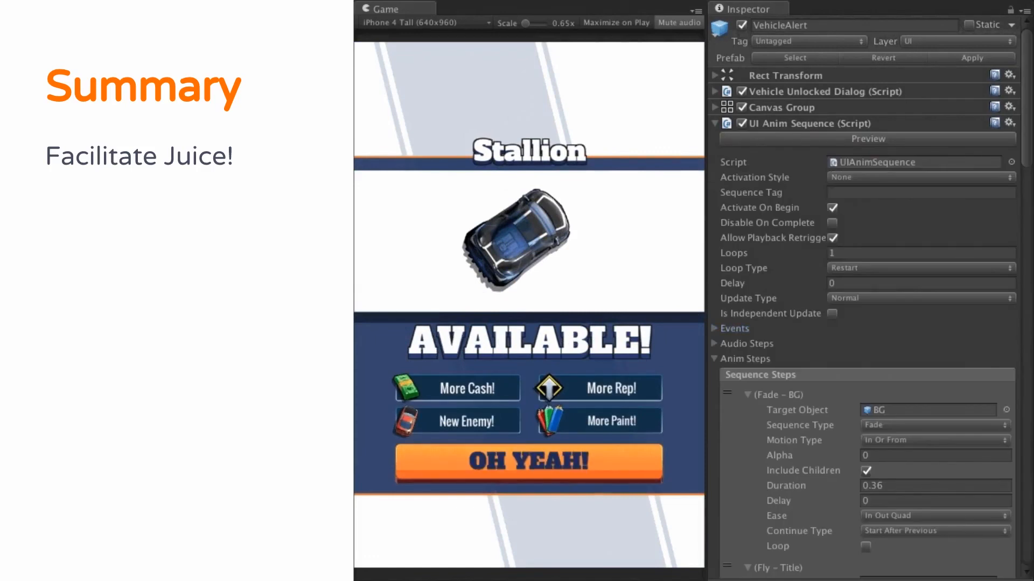
- Run the VehicleAlert preview four times, stopping each of the first three
left_click(868, 139)
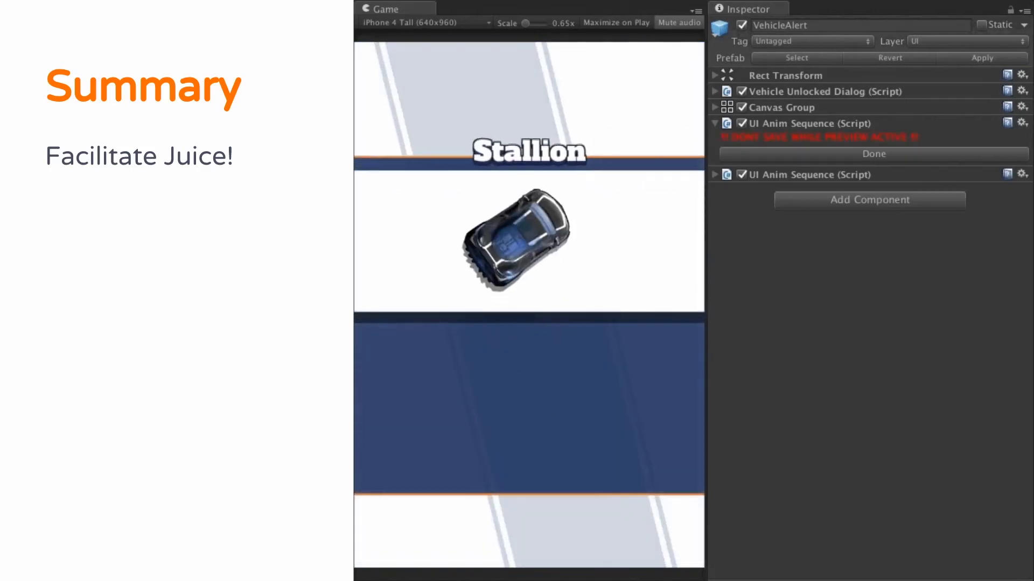
left_click(873, 155)
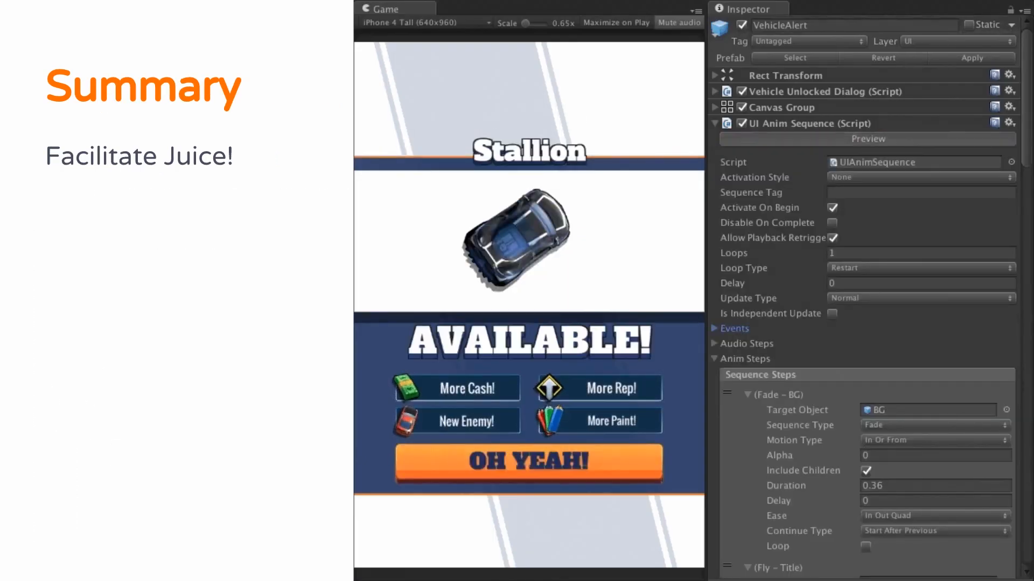
left_click(867, 139)
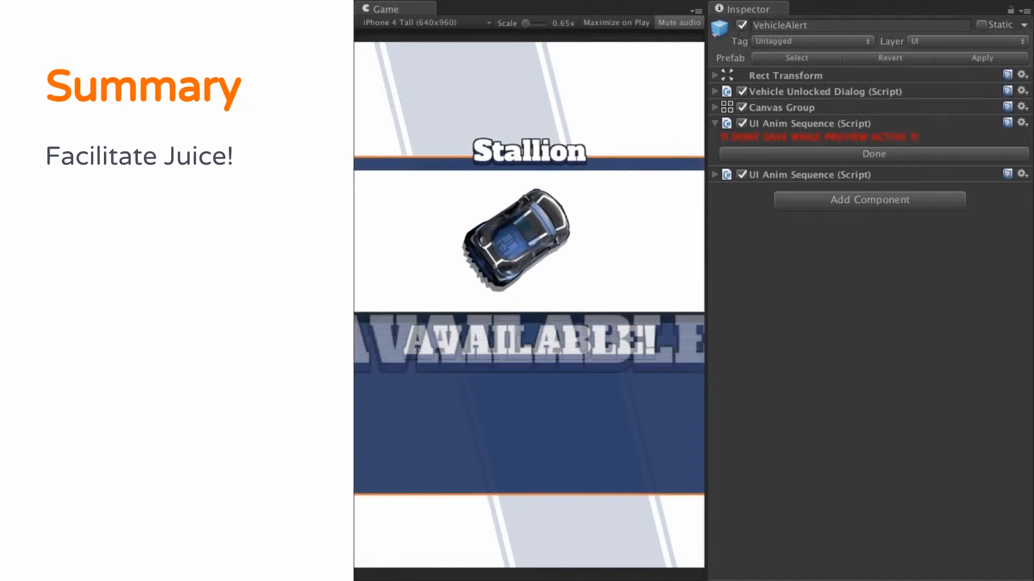
left_click(873, 154)
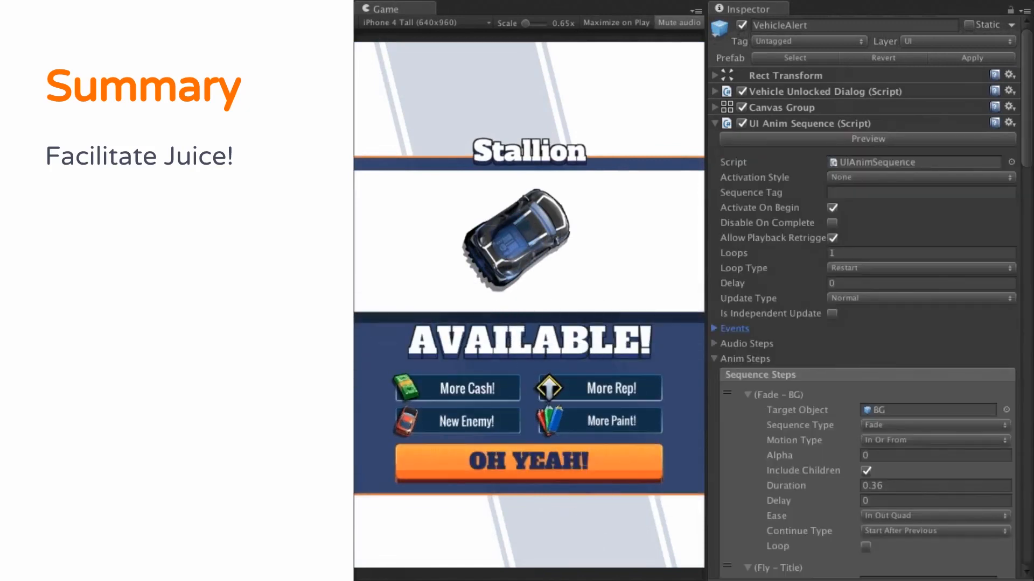
left_click(869, 139)
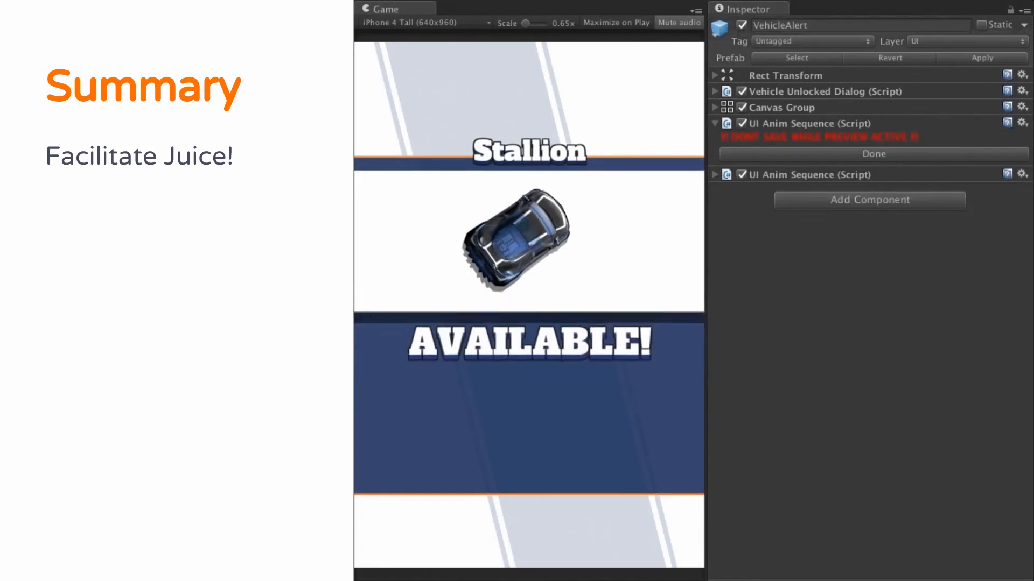
left_click(872, 155)
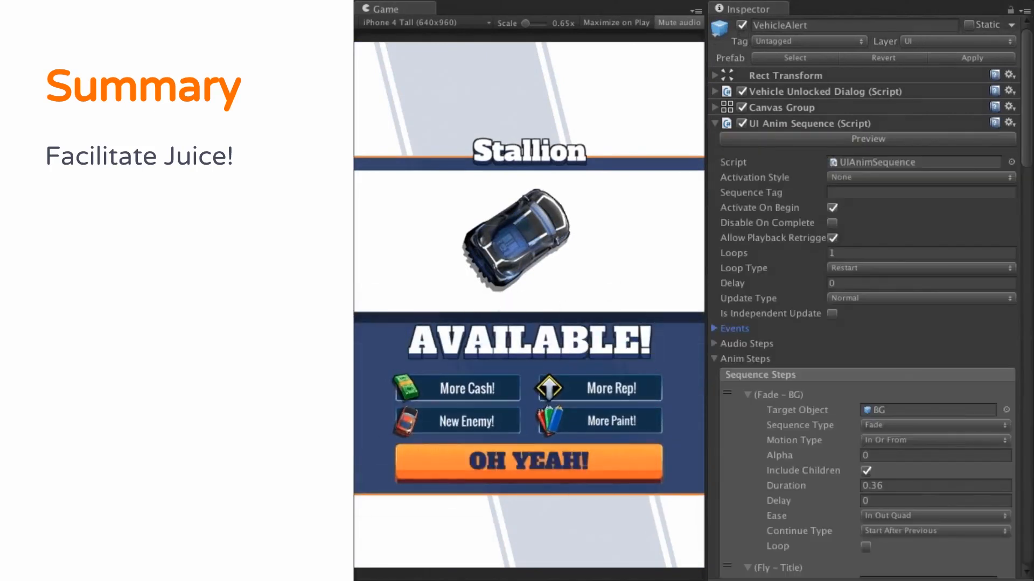
left_click(868, 139)
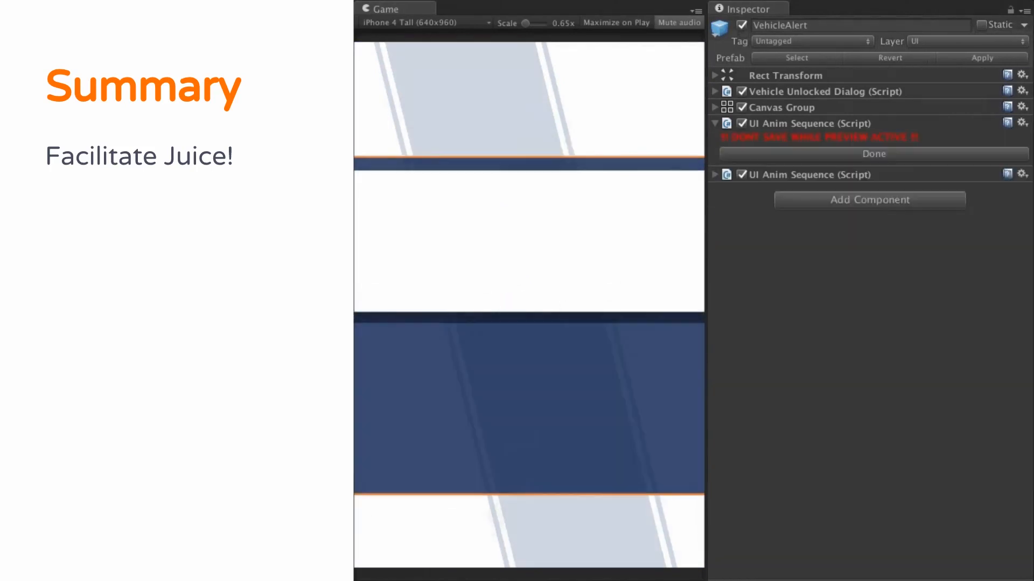